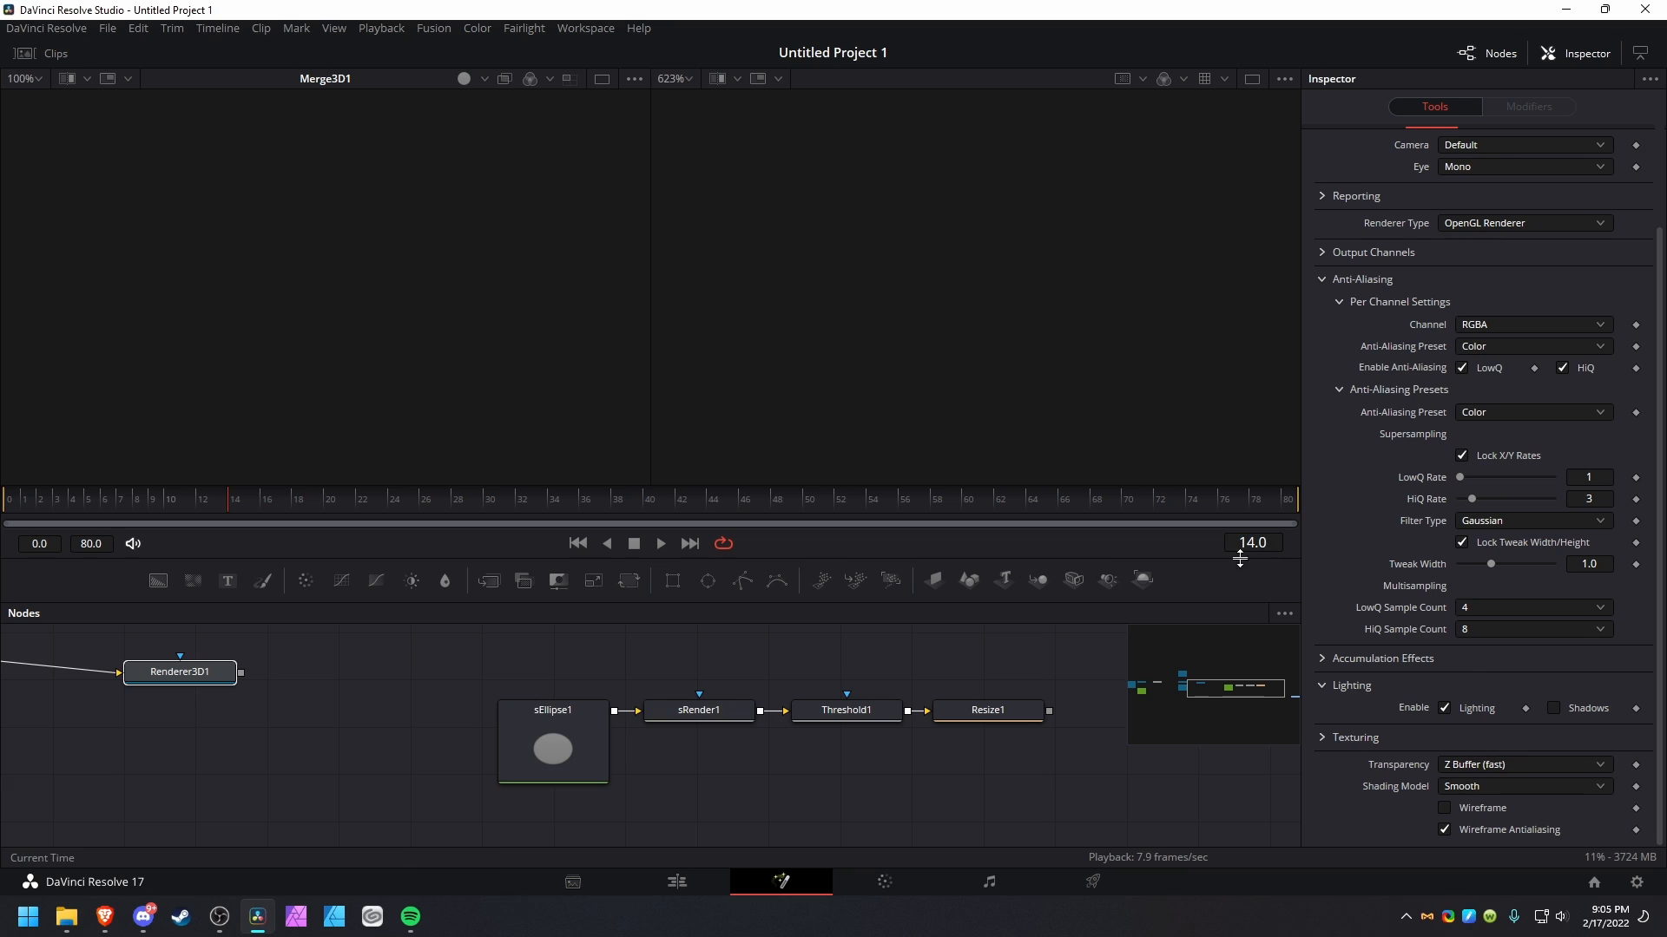
mouse_move(1232, 624)
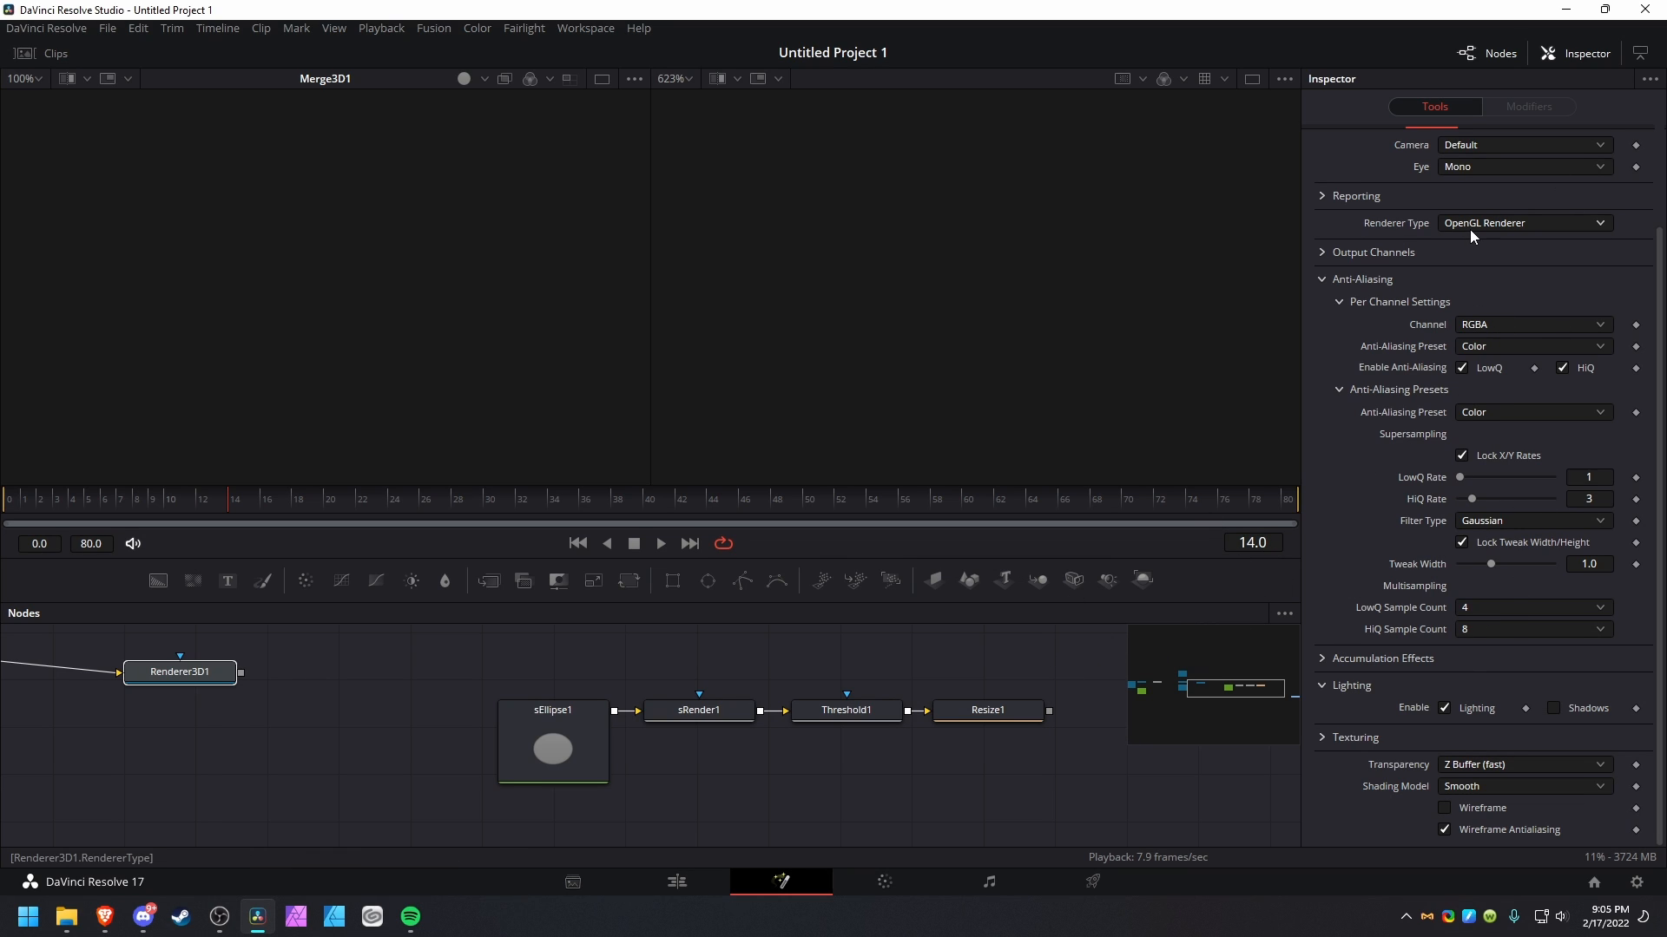
Check renderer and anti-aliasing settings, then view Threshold1 and Resize1 at 1920×1080
click(1522, 224)
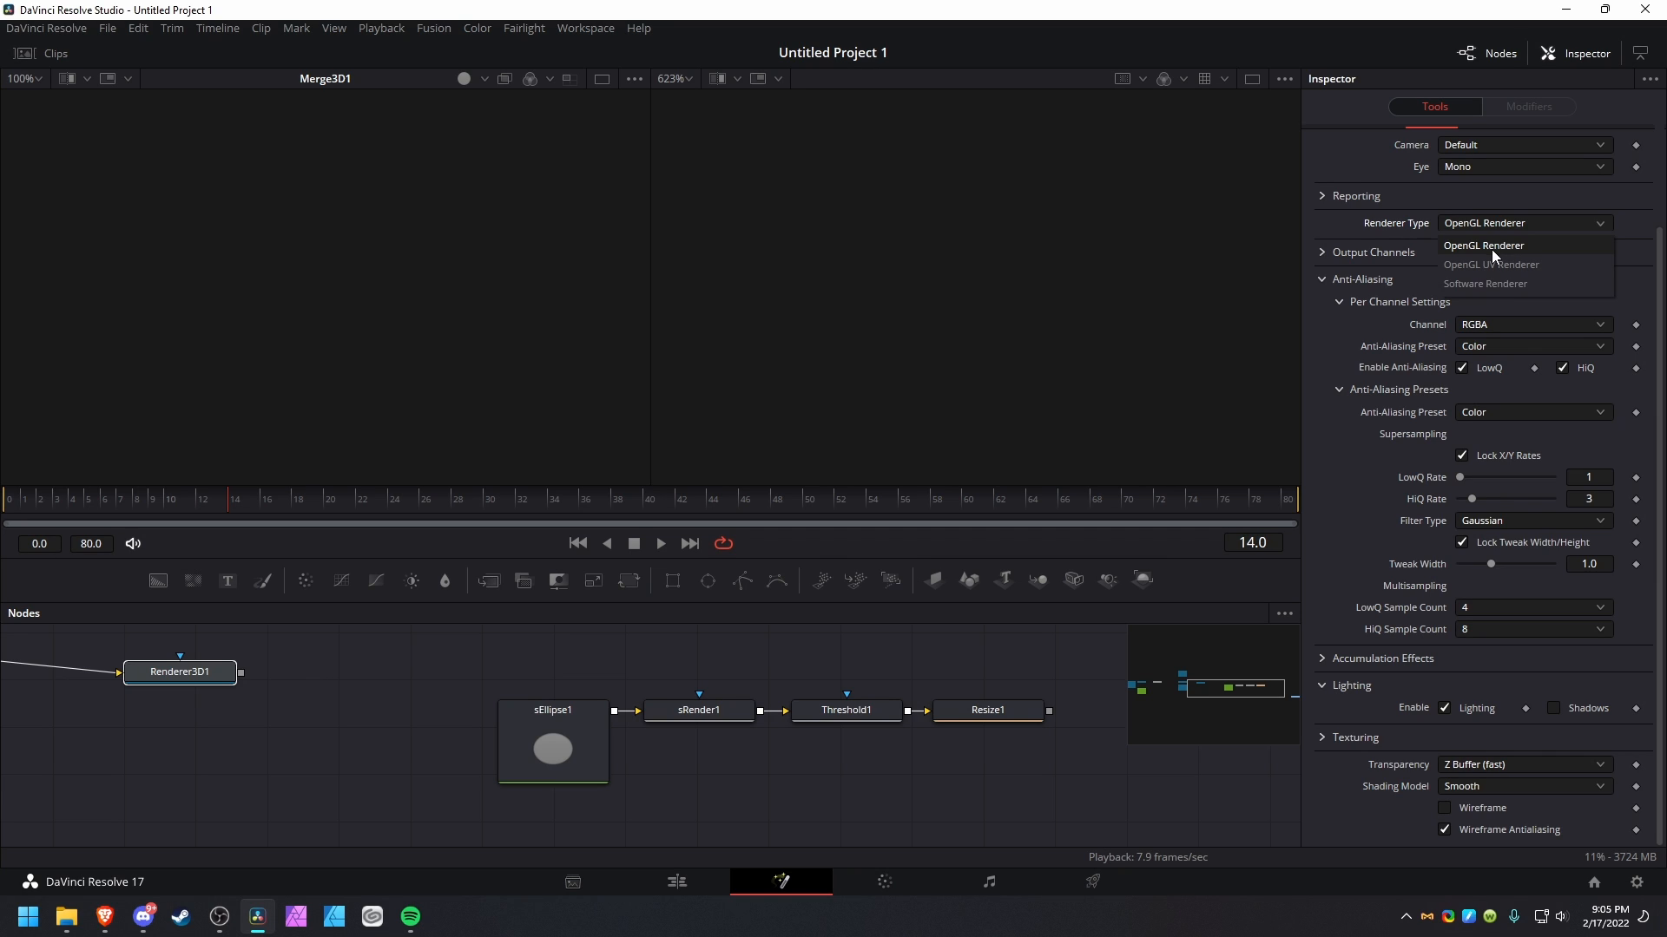
mouse_move(1502, 421)
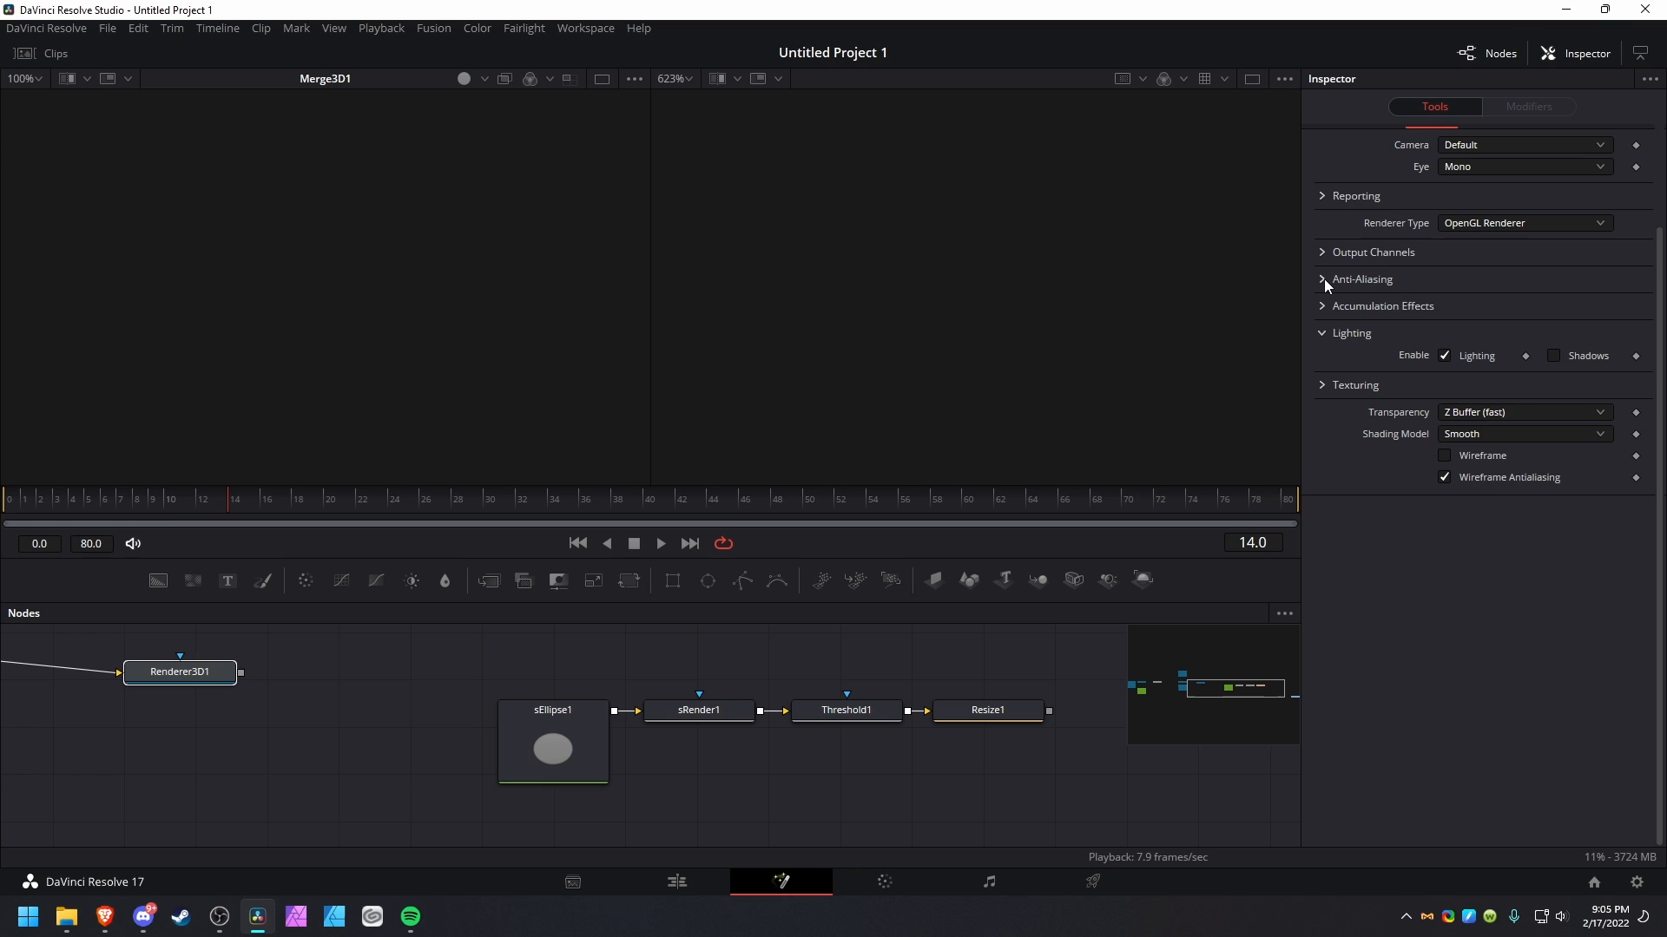
mouse_move(1357, 282)
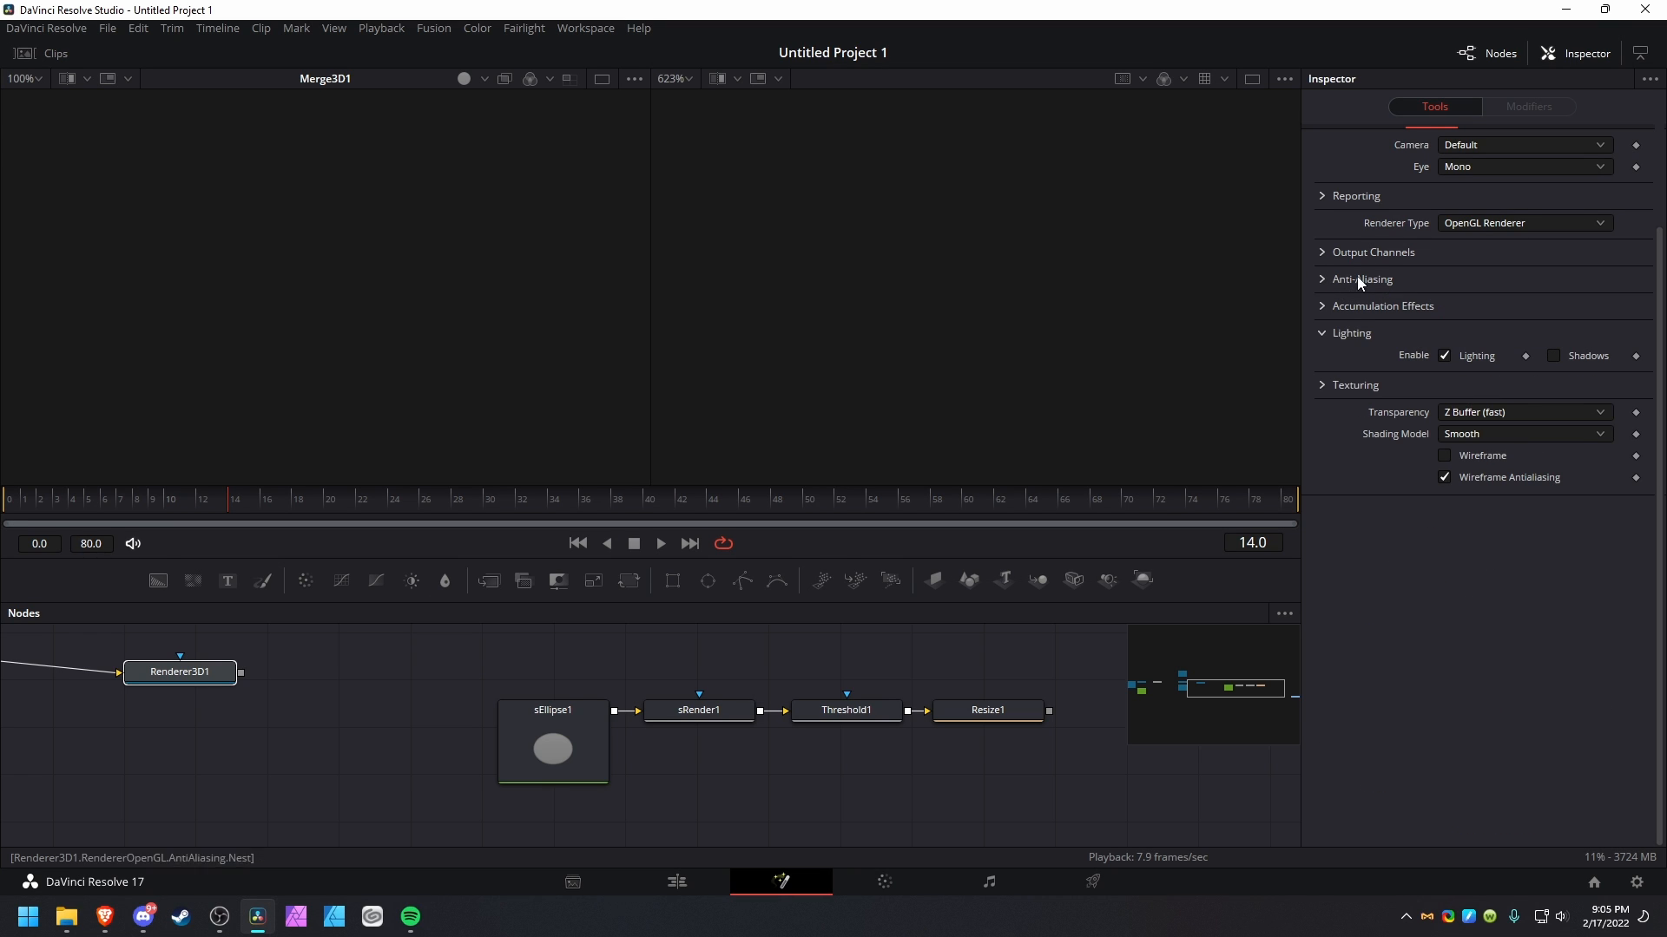
click(1358, 278)
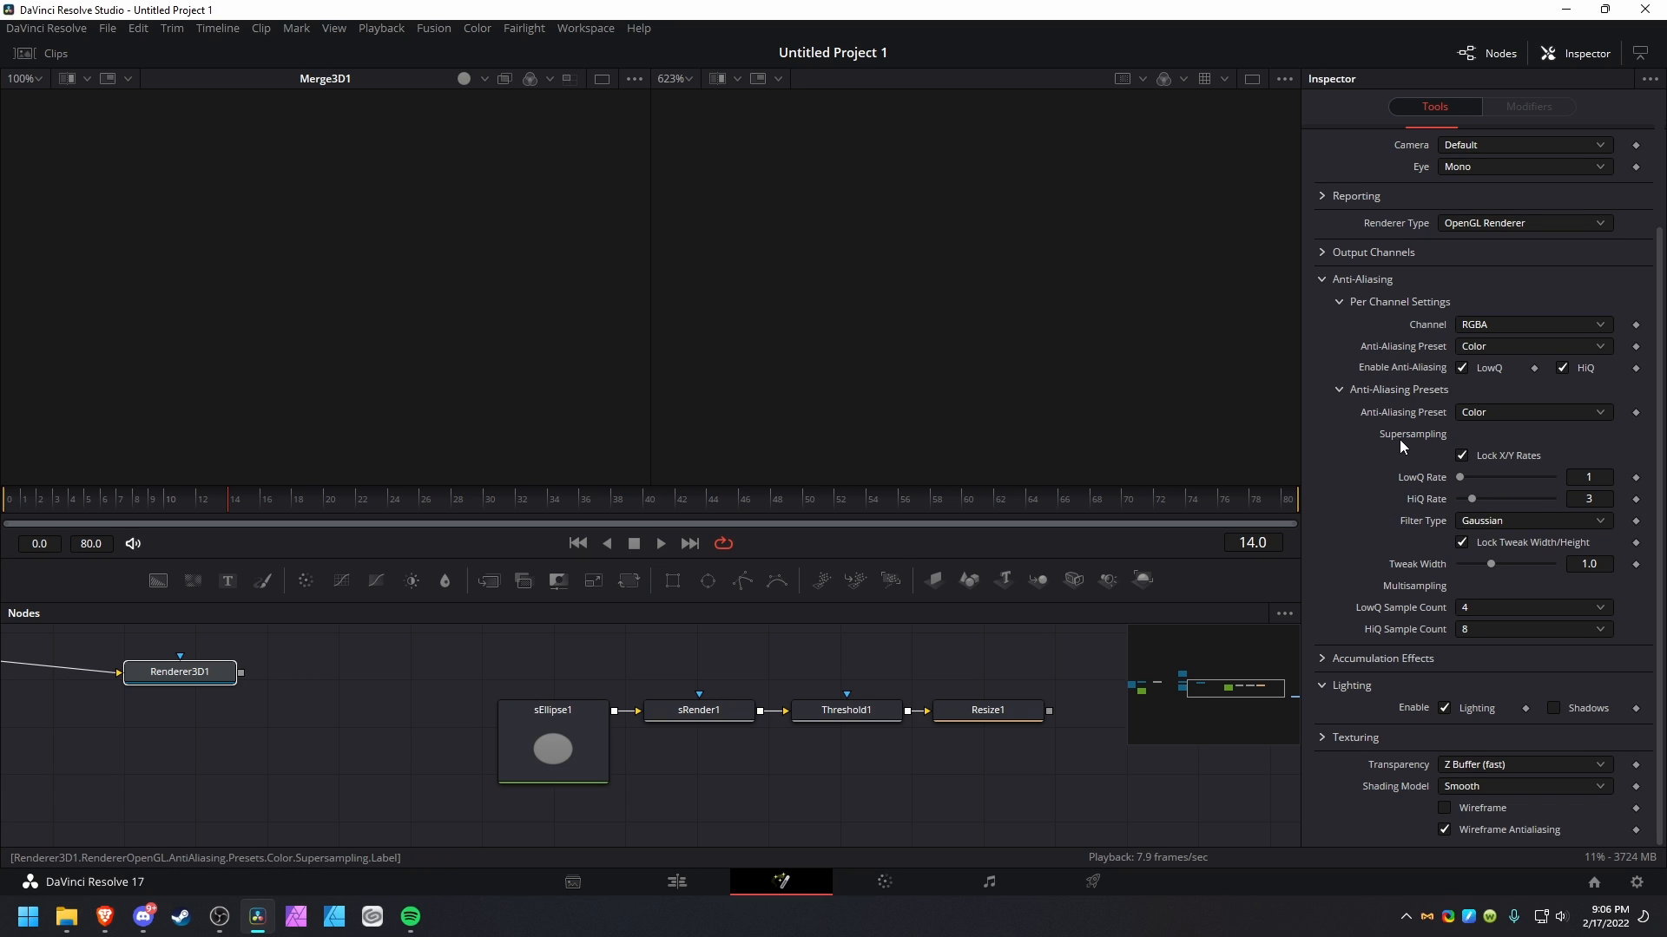
mouse_move(1401, 352)
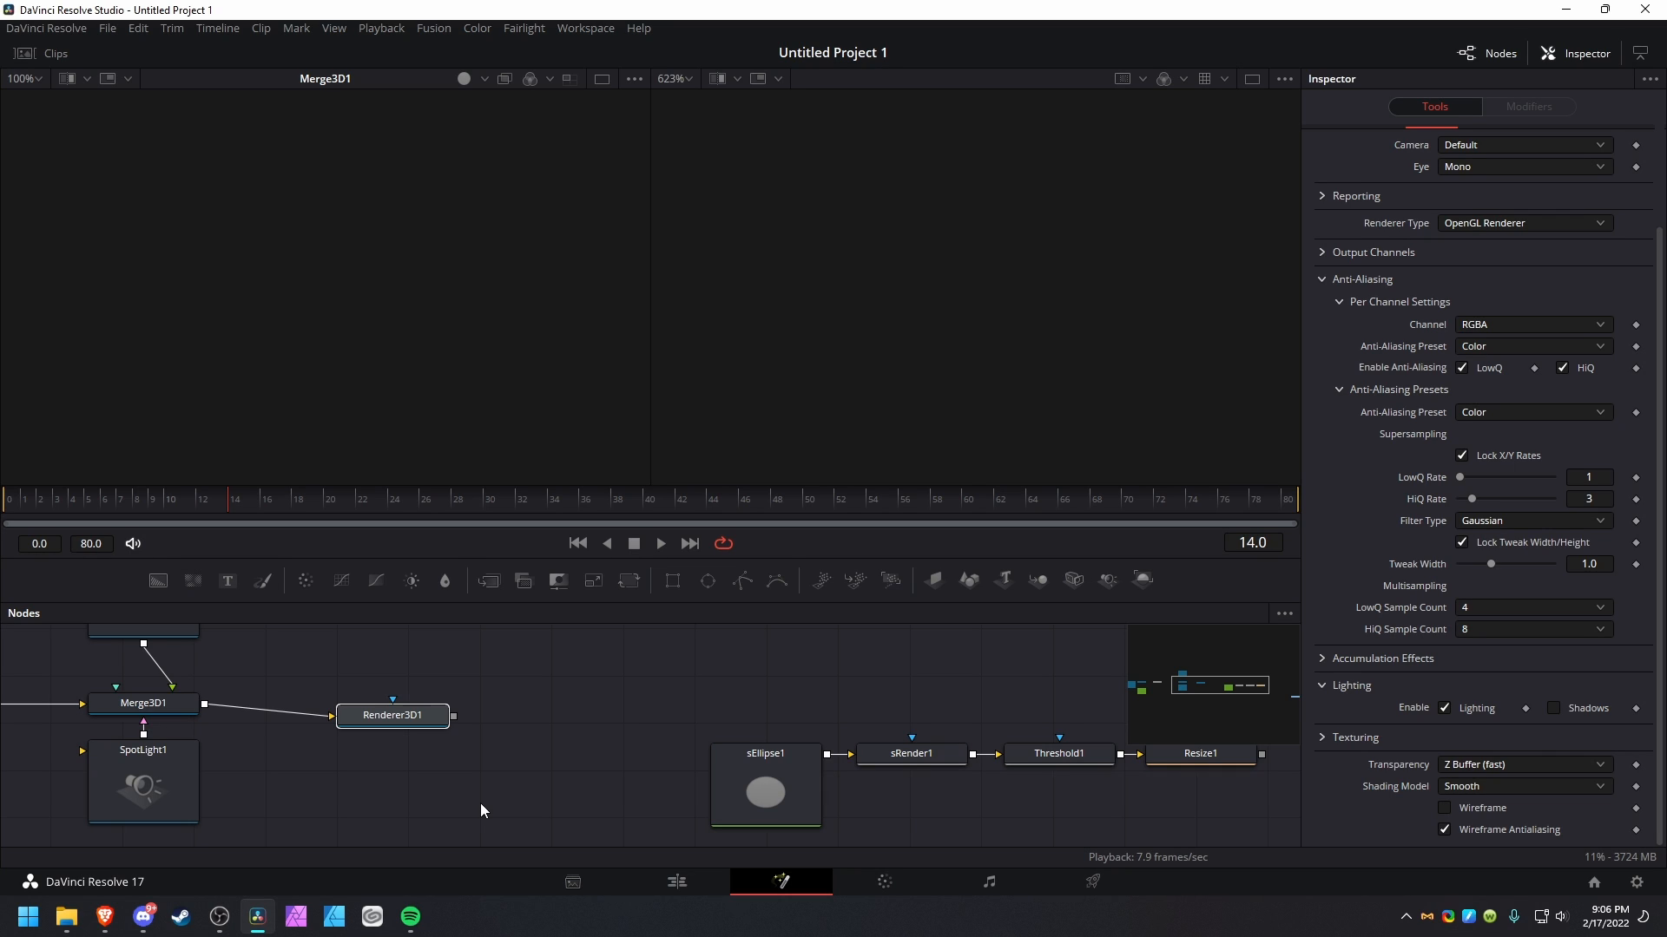
mouse_move(535, 792)
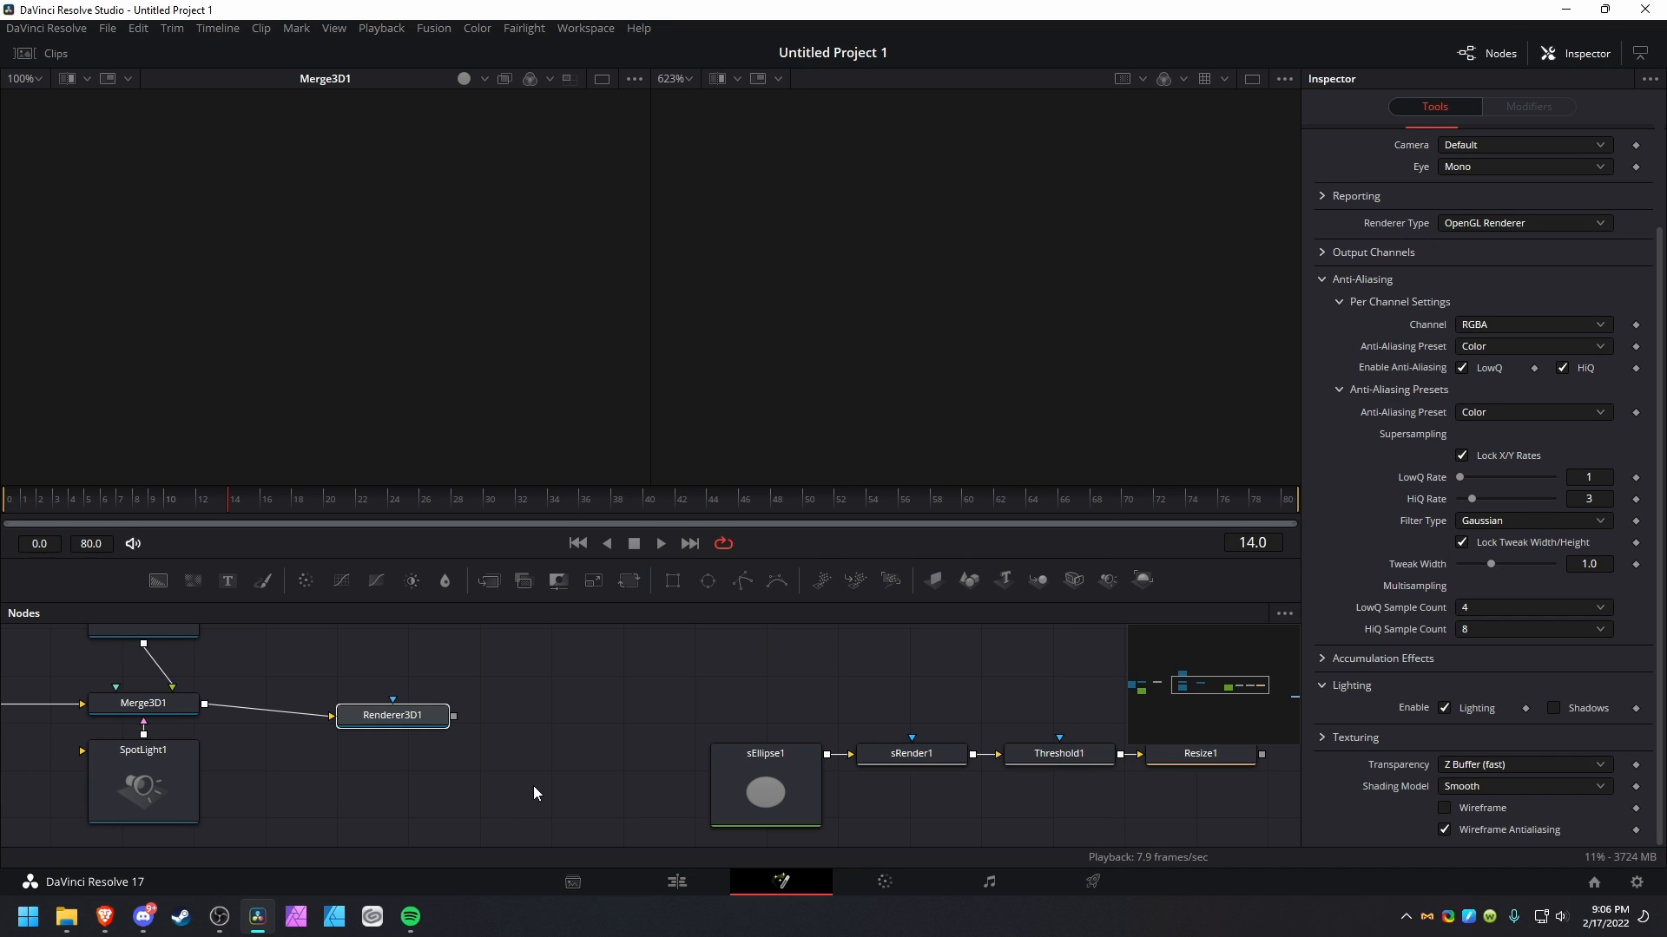
mouse_move(1442, 446)
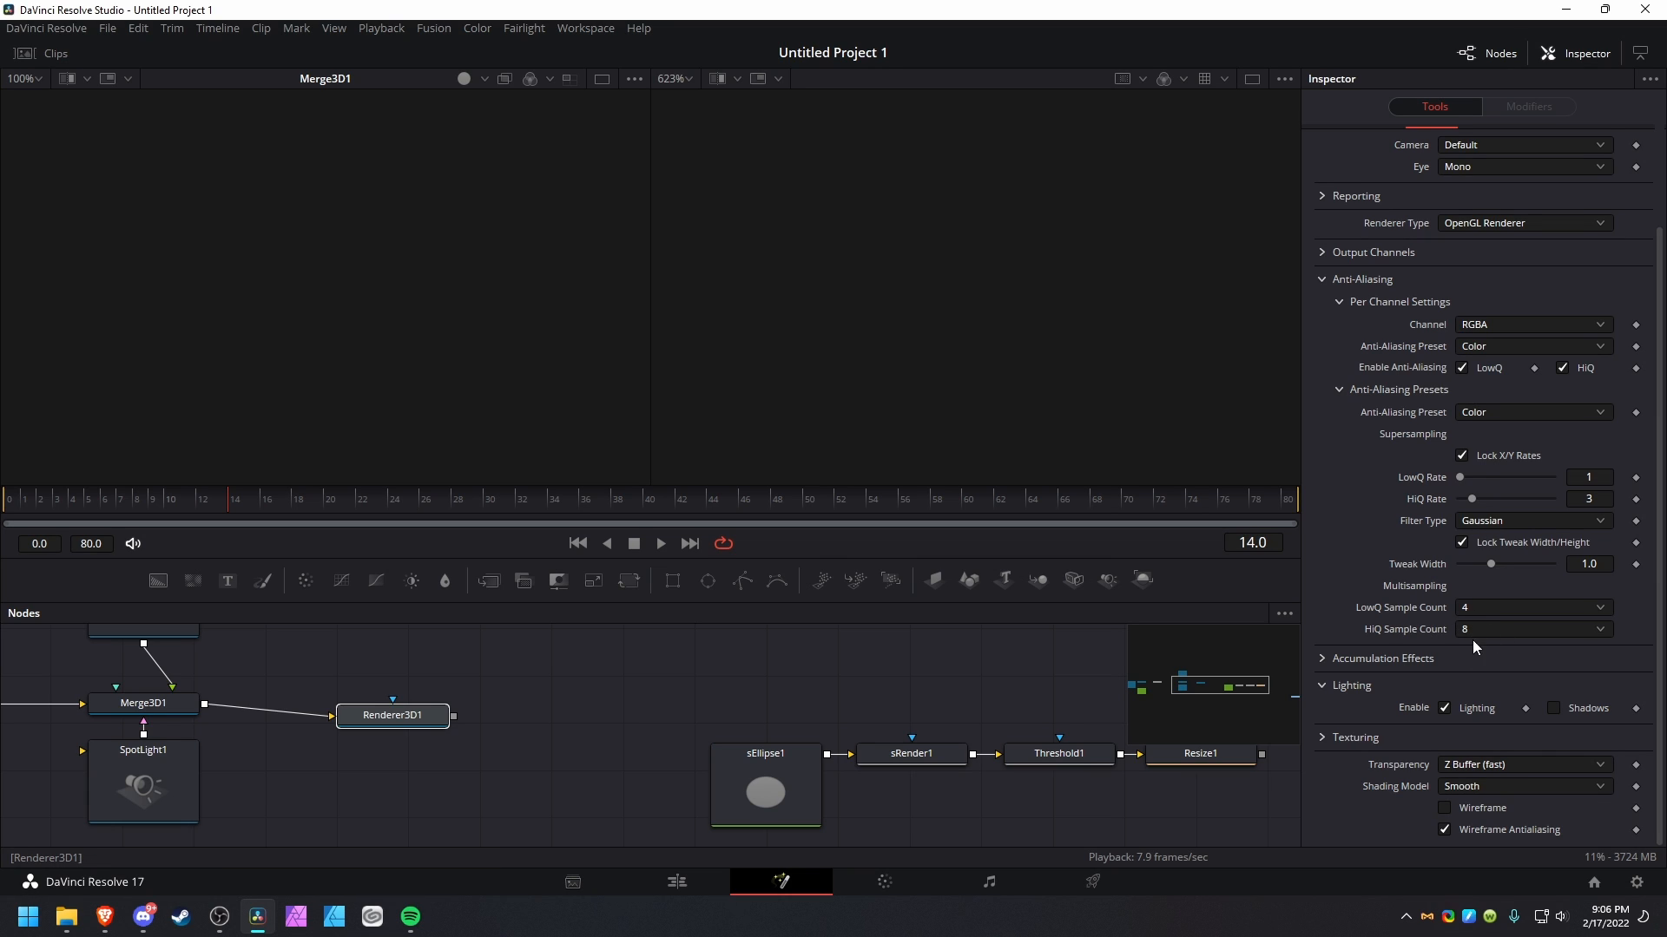
click(1445, 709)
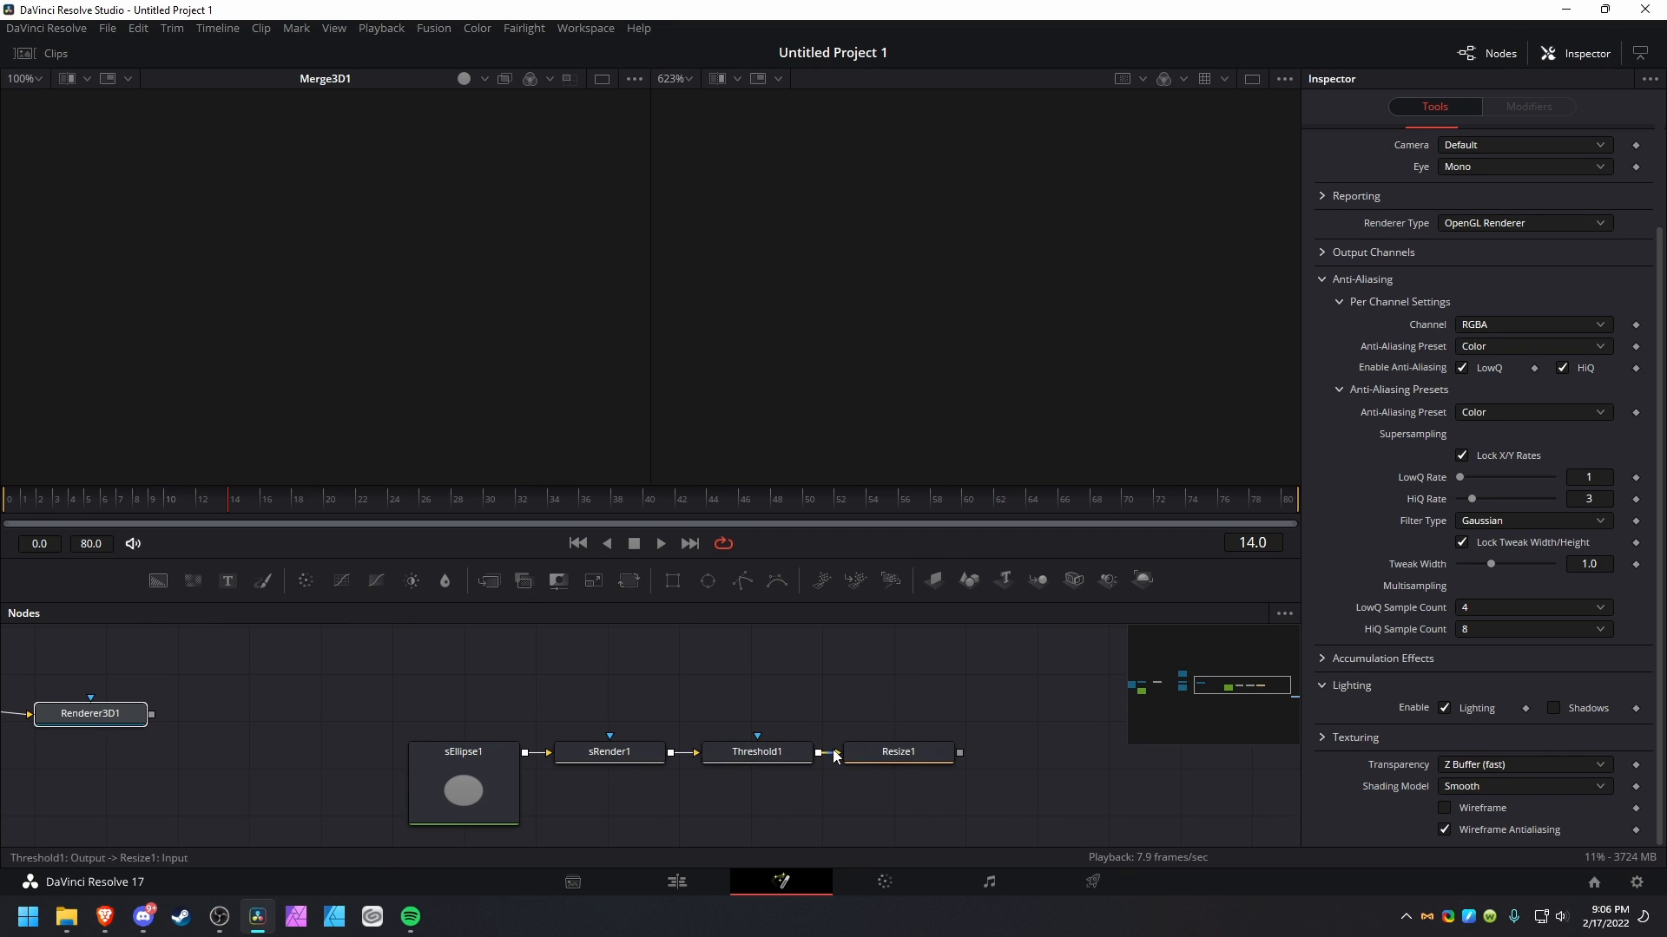
click(757, 752)
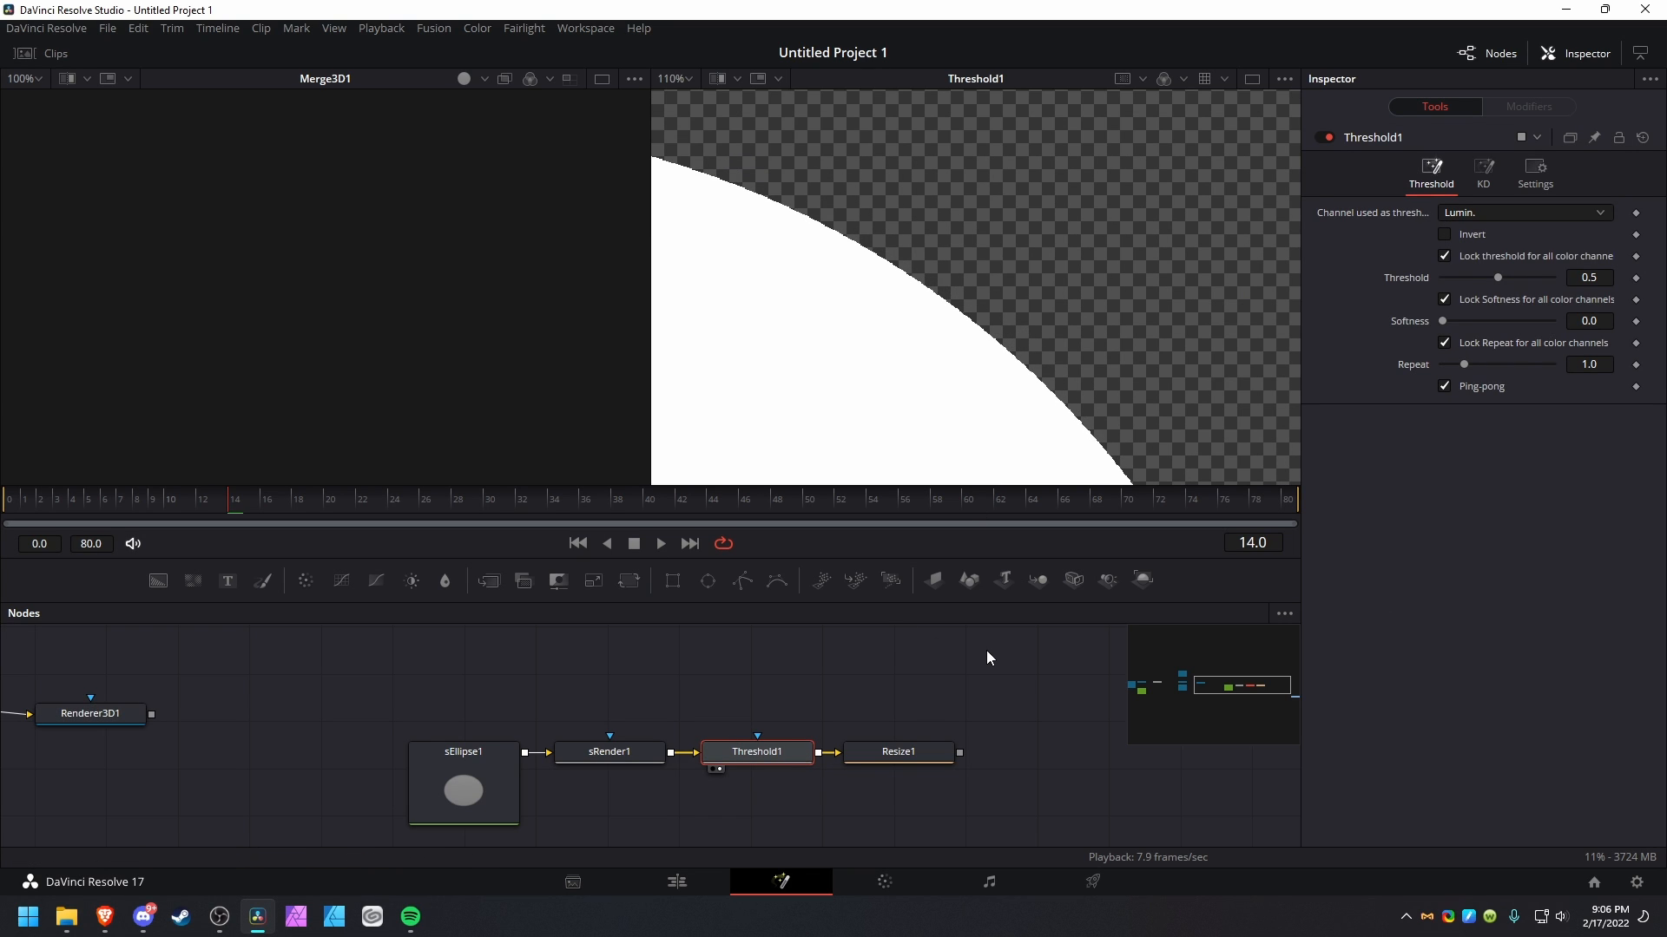
mouse_move(1127, 384)
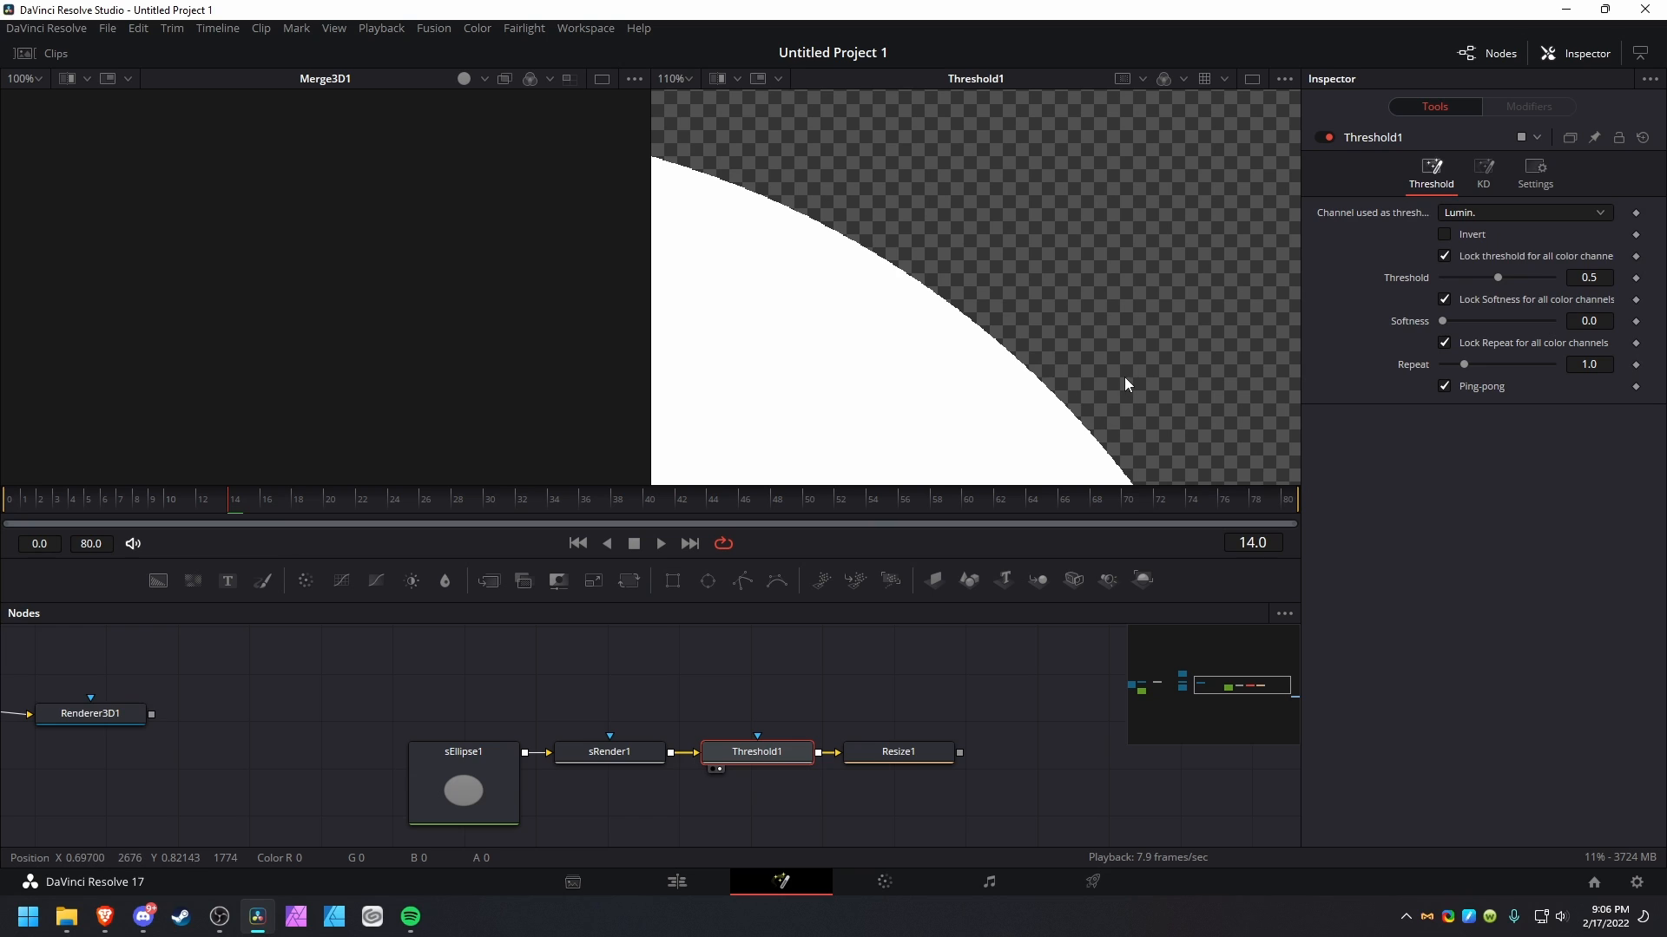
mouse_move(1117, 372)
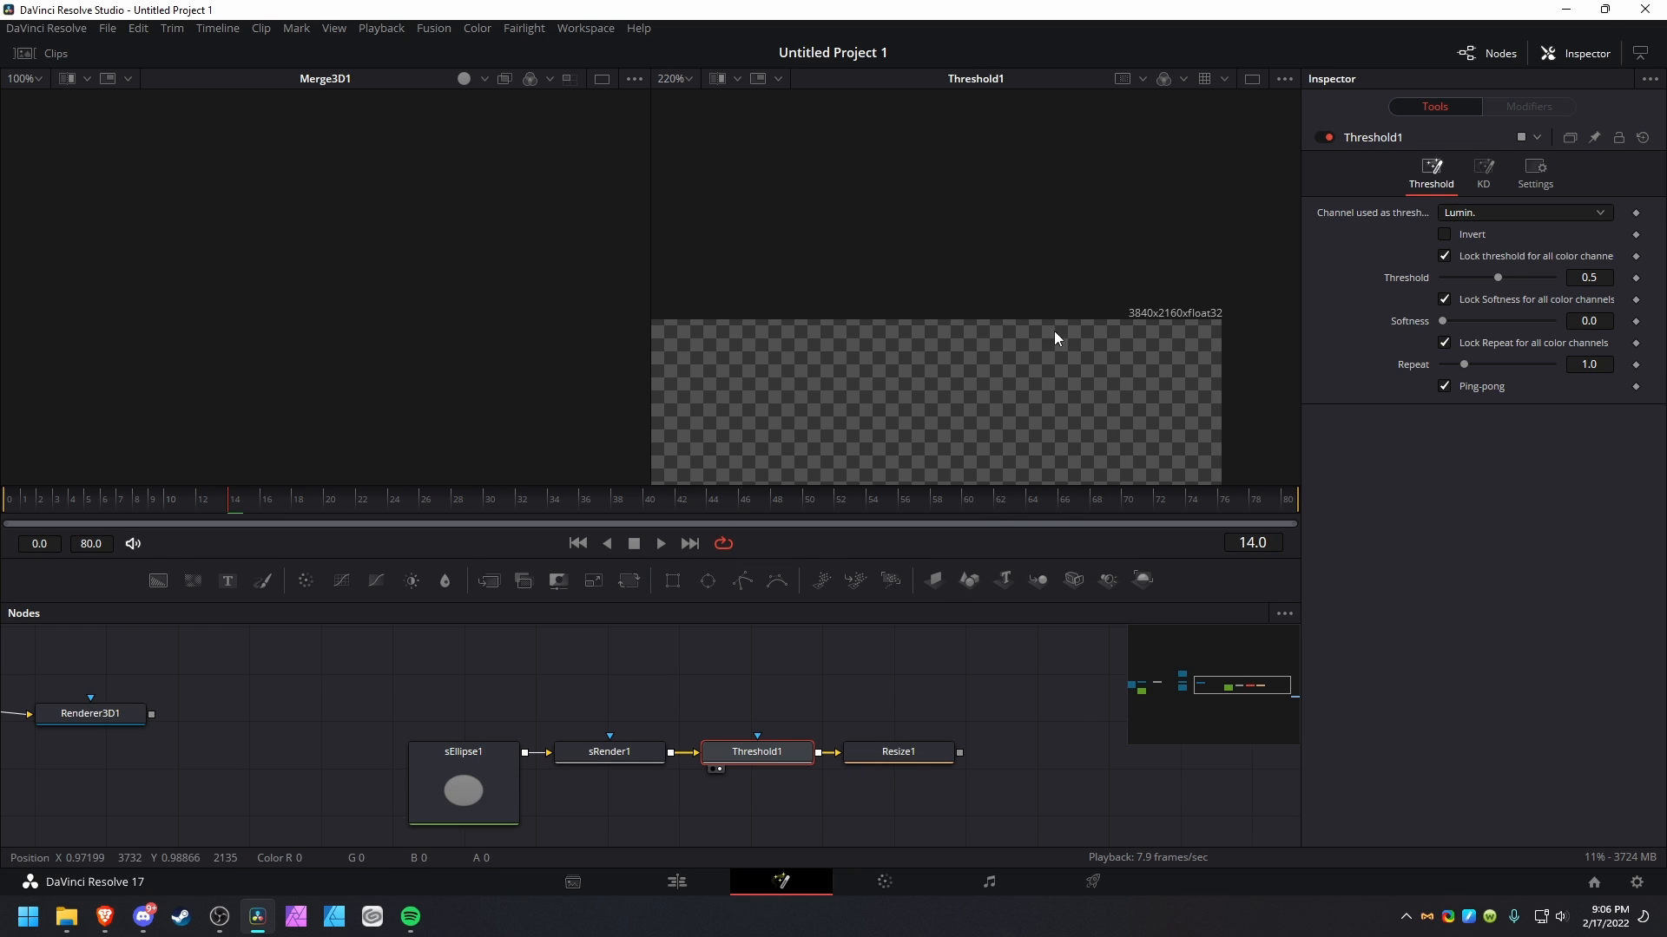
click(899, 751)
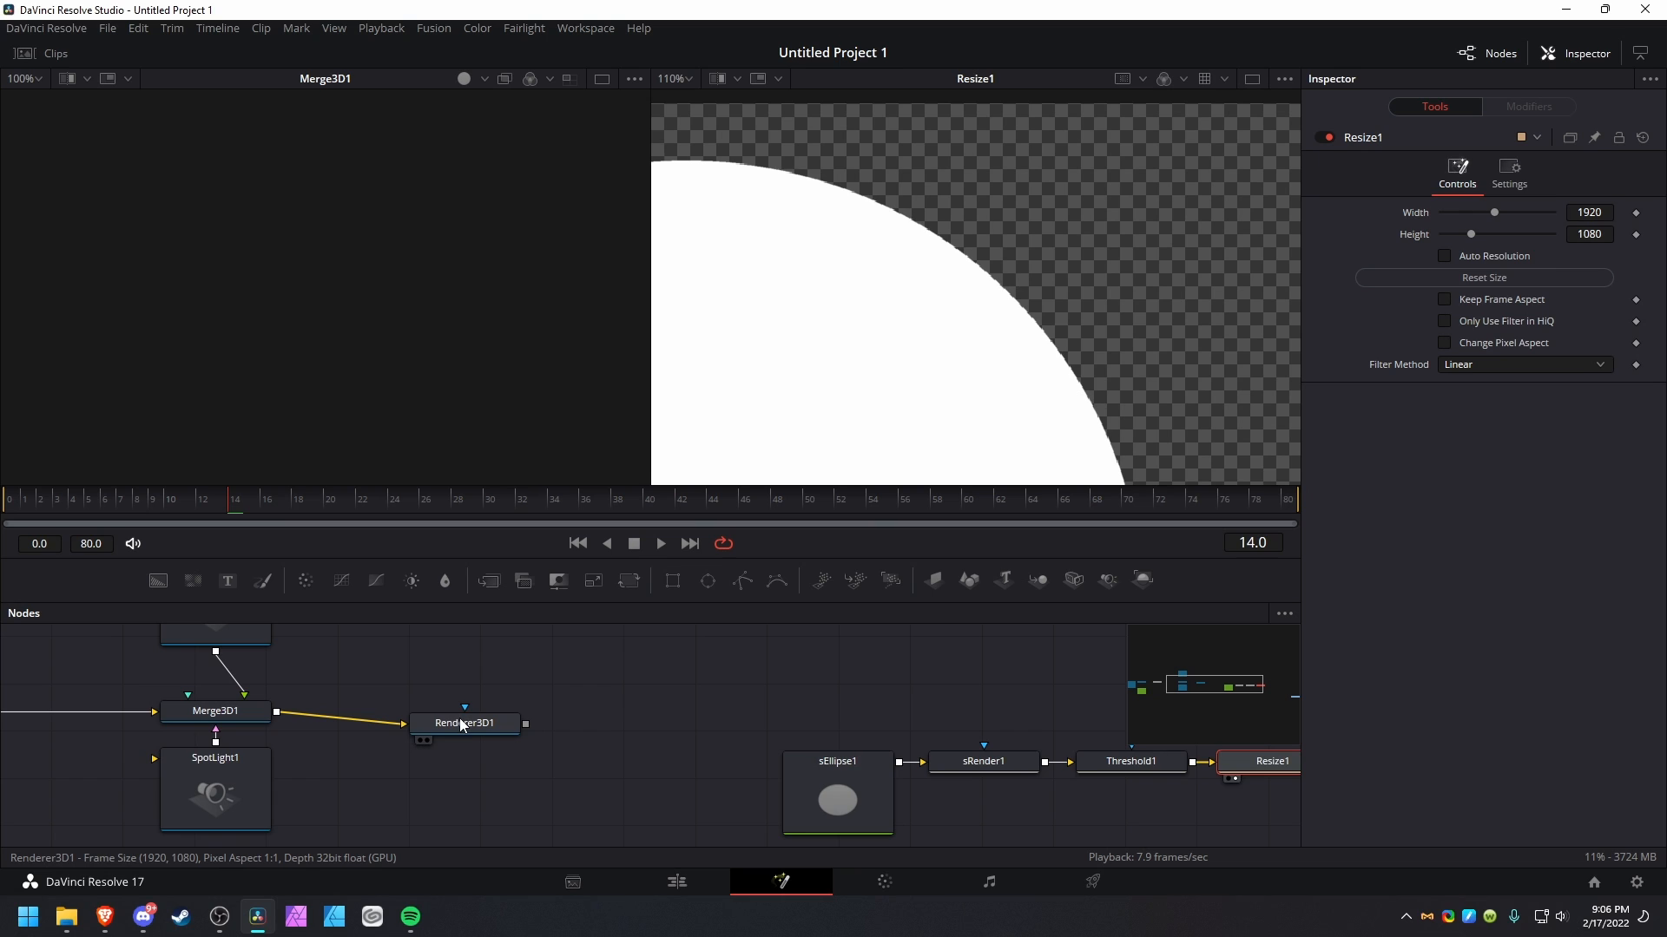
View Renderer3D output, try tripling its width, then restore the size to 1920×1080
click(465, 722)
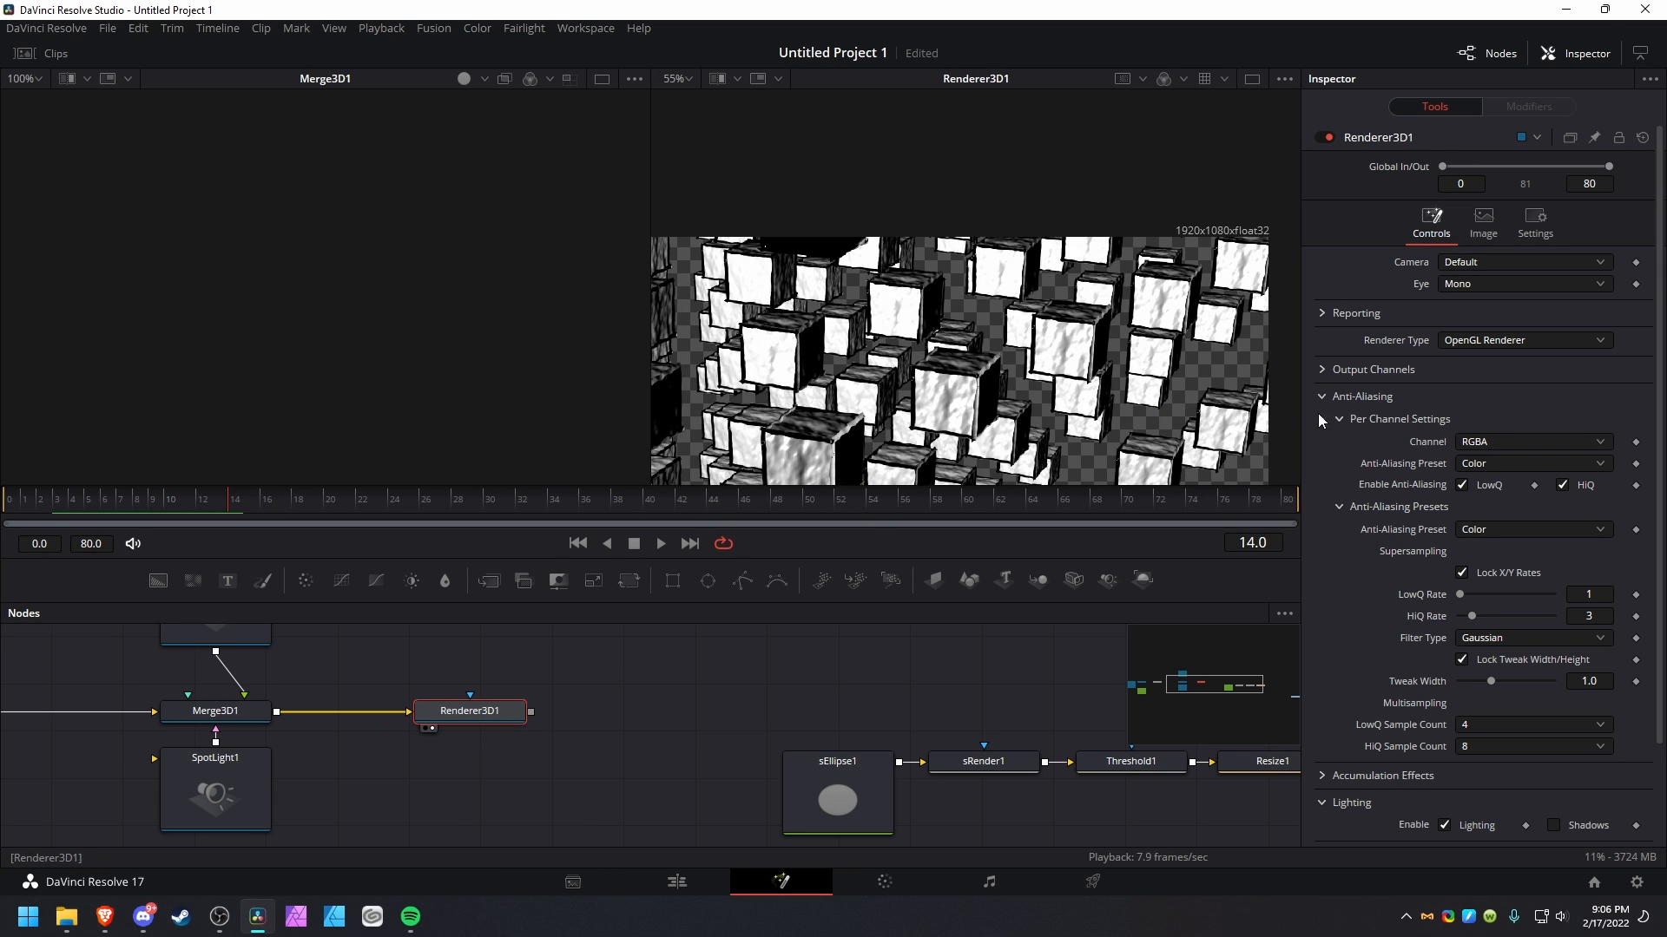
scroll(down, 3)
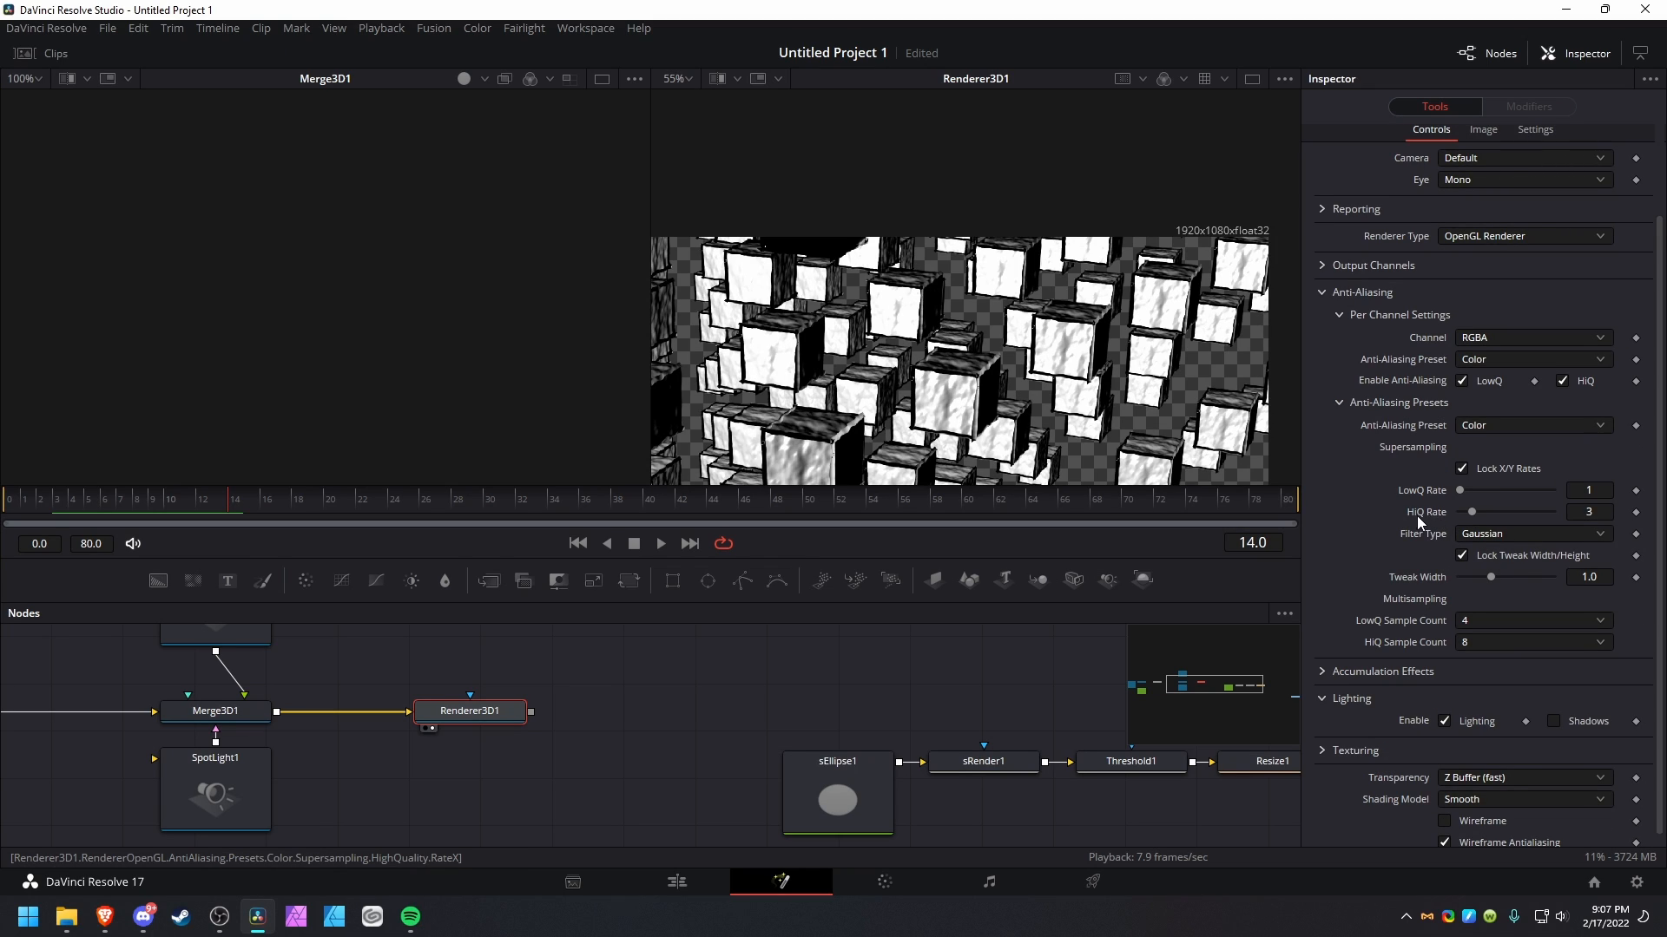
click(1590, 512)
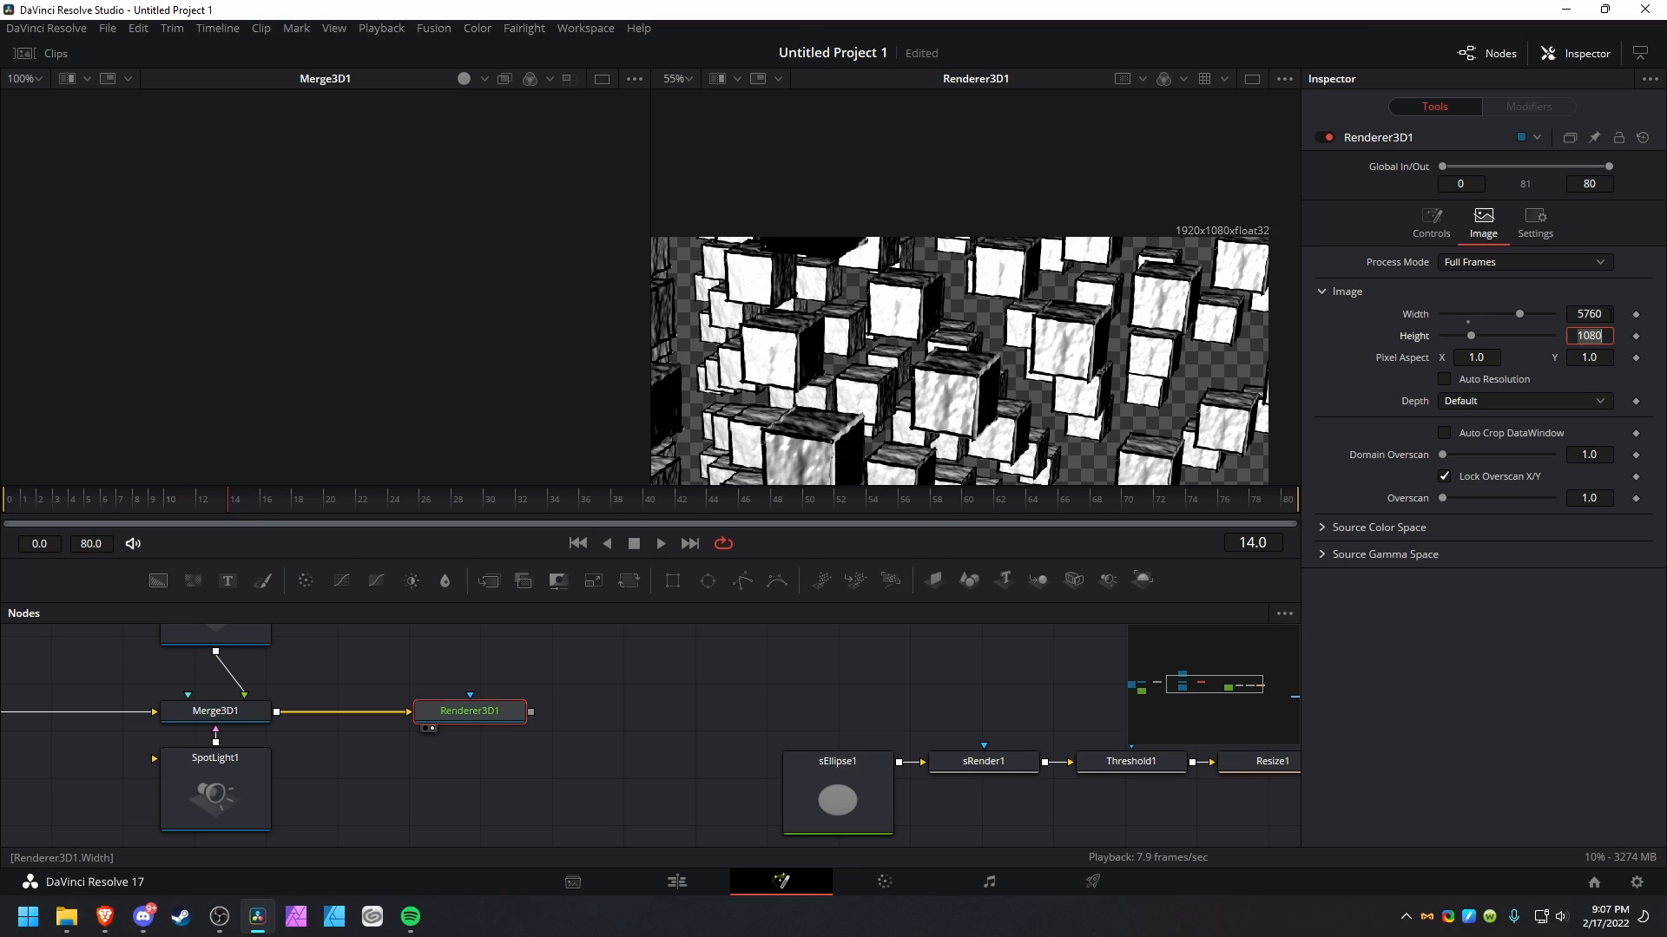
text(*3)
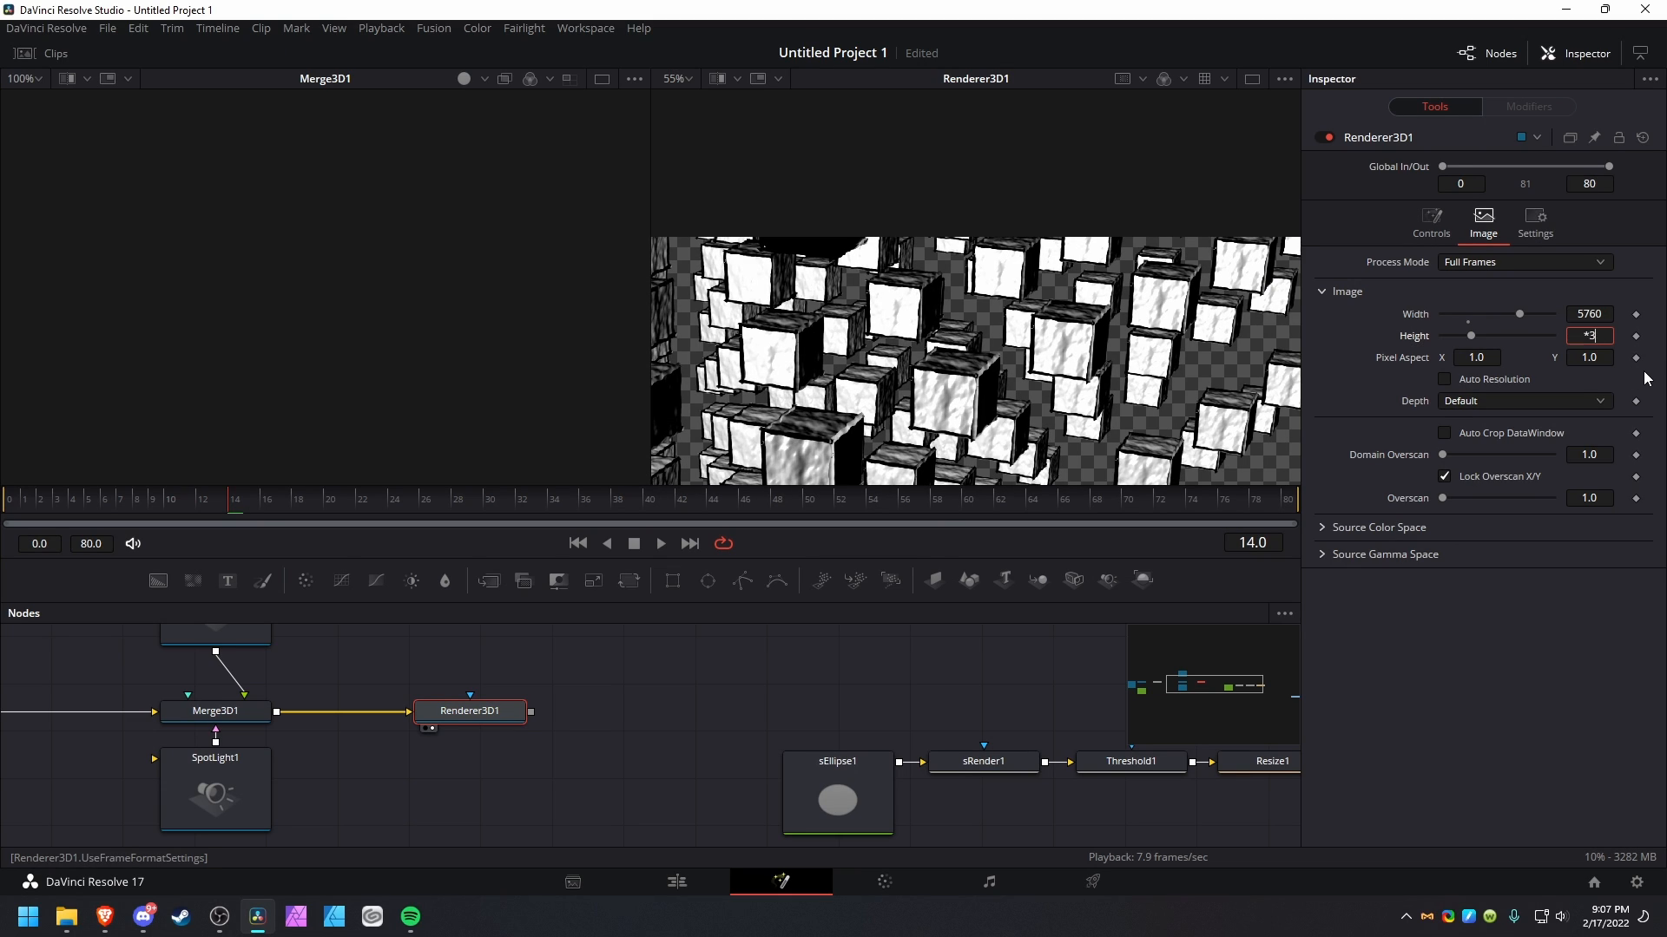
text(1080)
click(1589, 313)
text(1920)
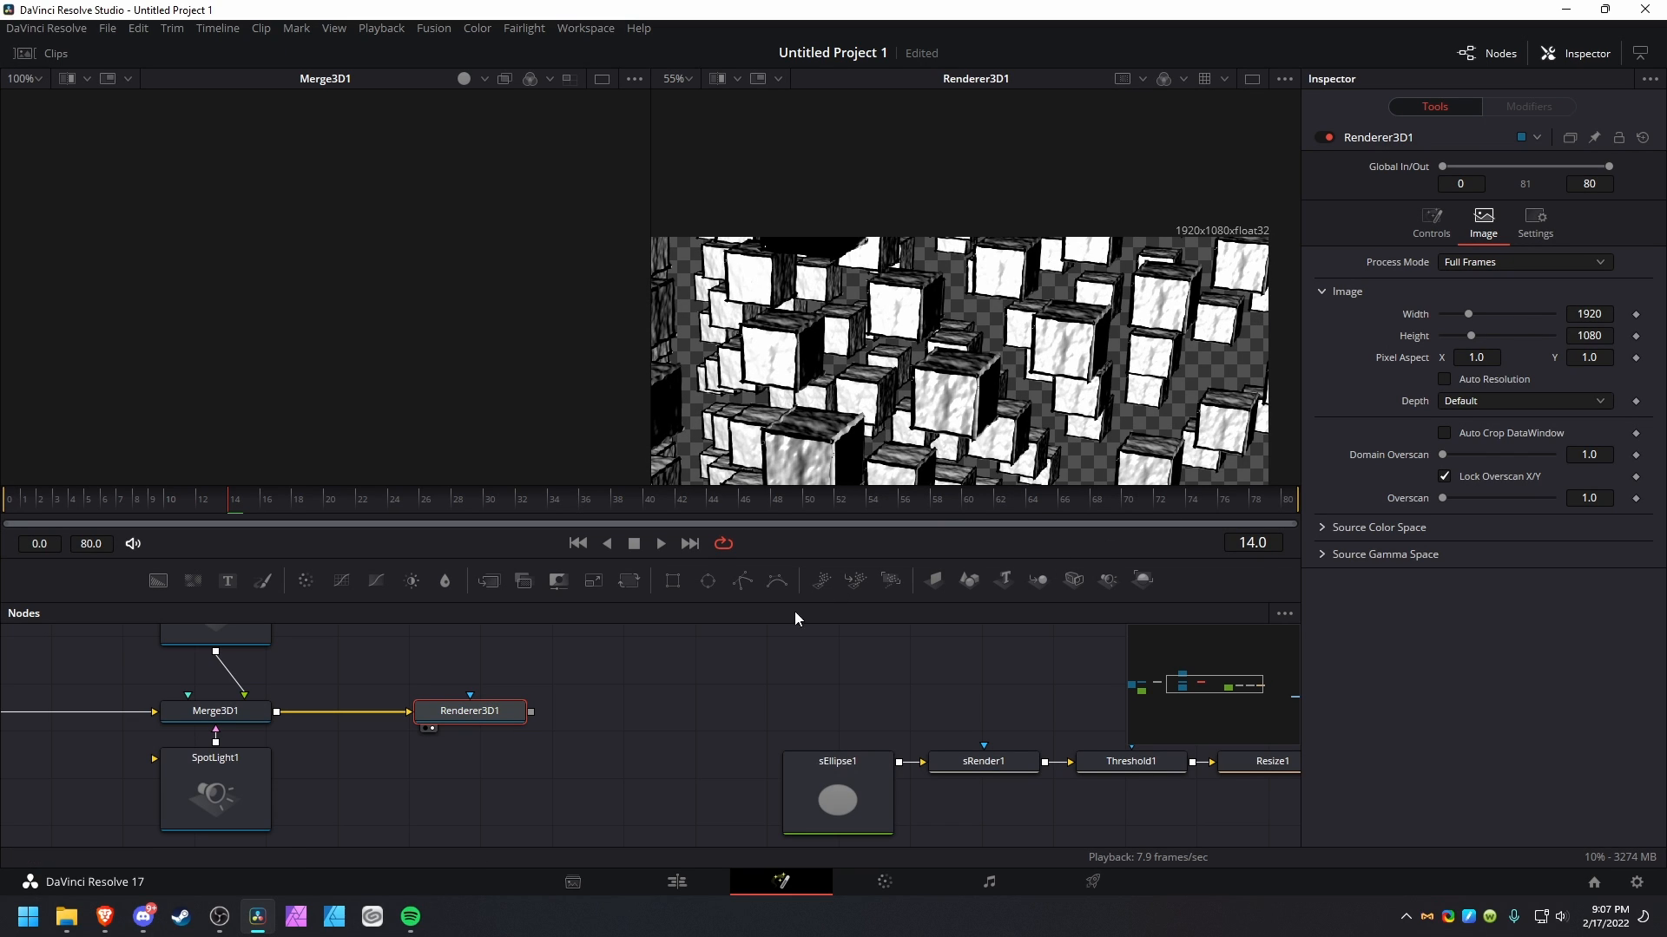
mouse_move(989, 438)
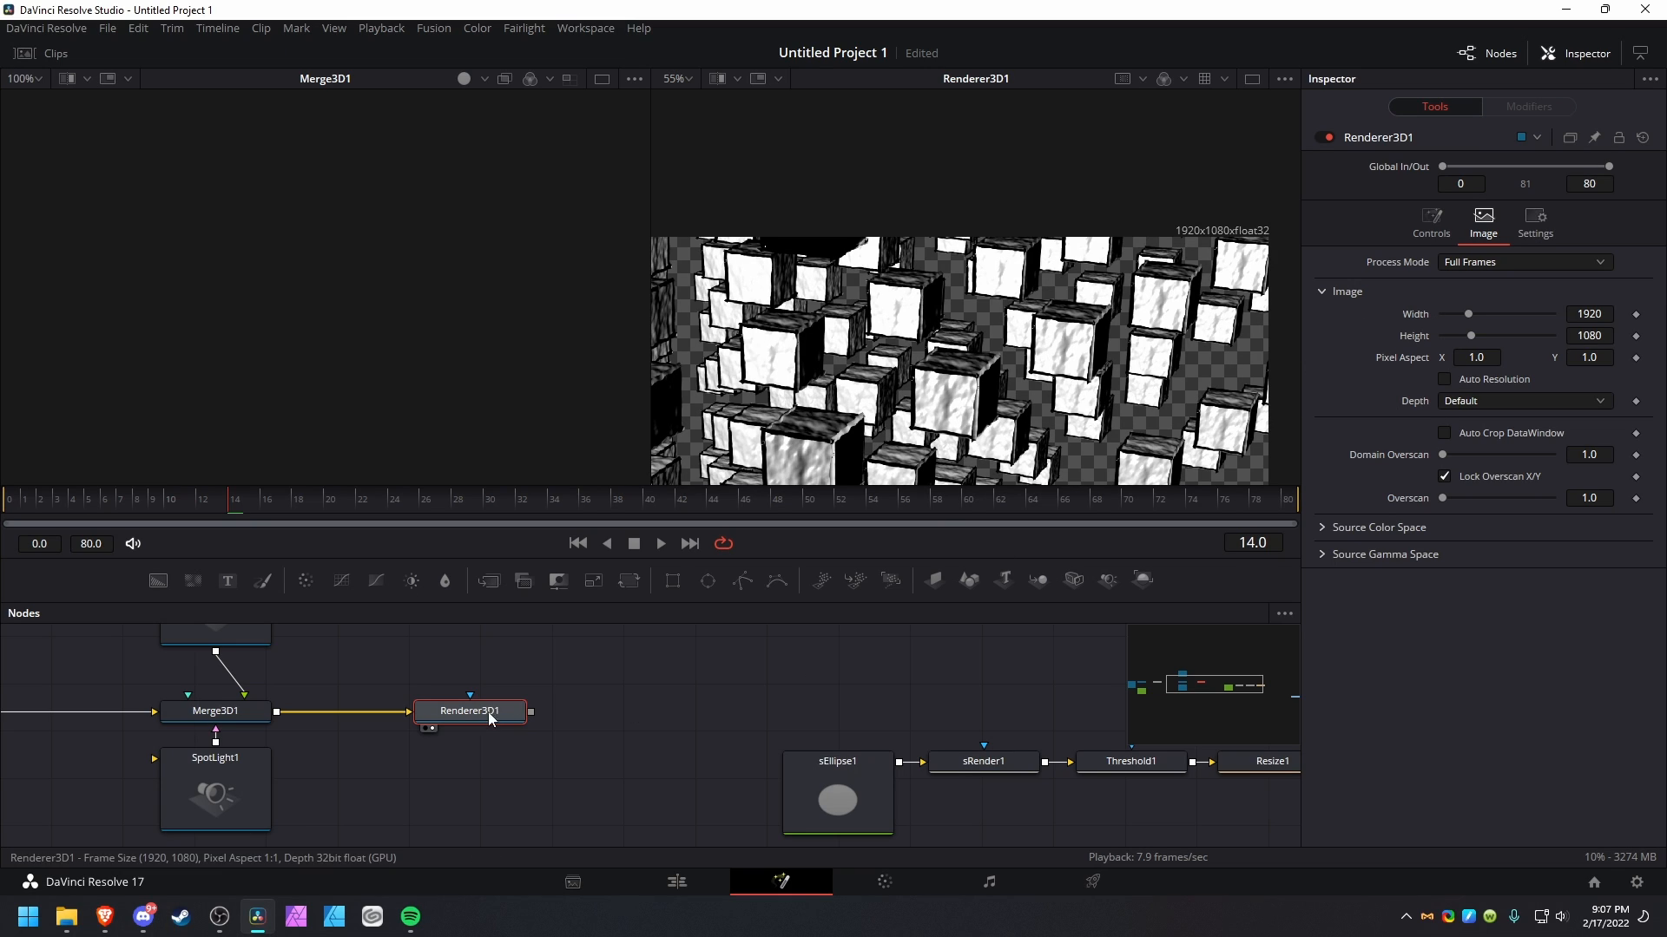
Show Renderer3D anti-aliasing controls, keeping HiQ sample count at 8 and HiQ rate at 1
click(1430, 220)
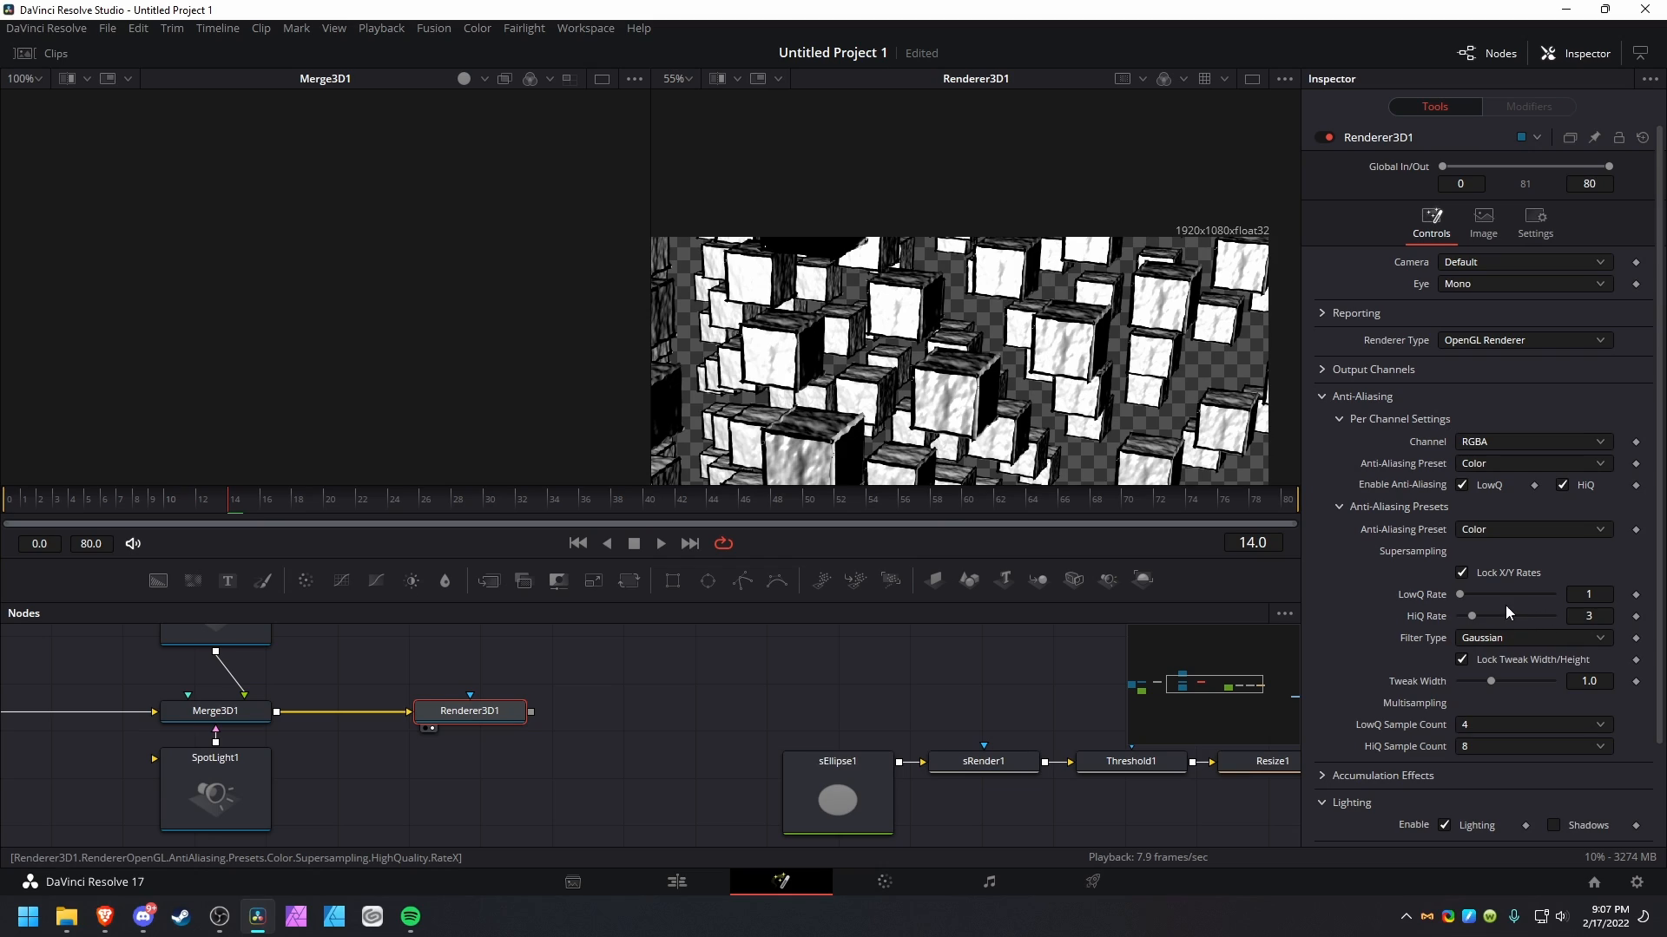
mouse_move(1480, 628)
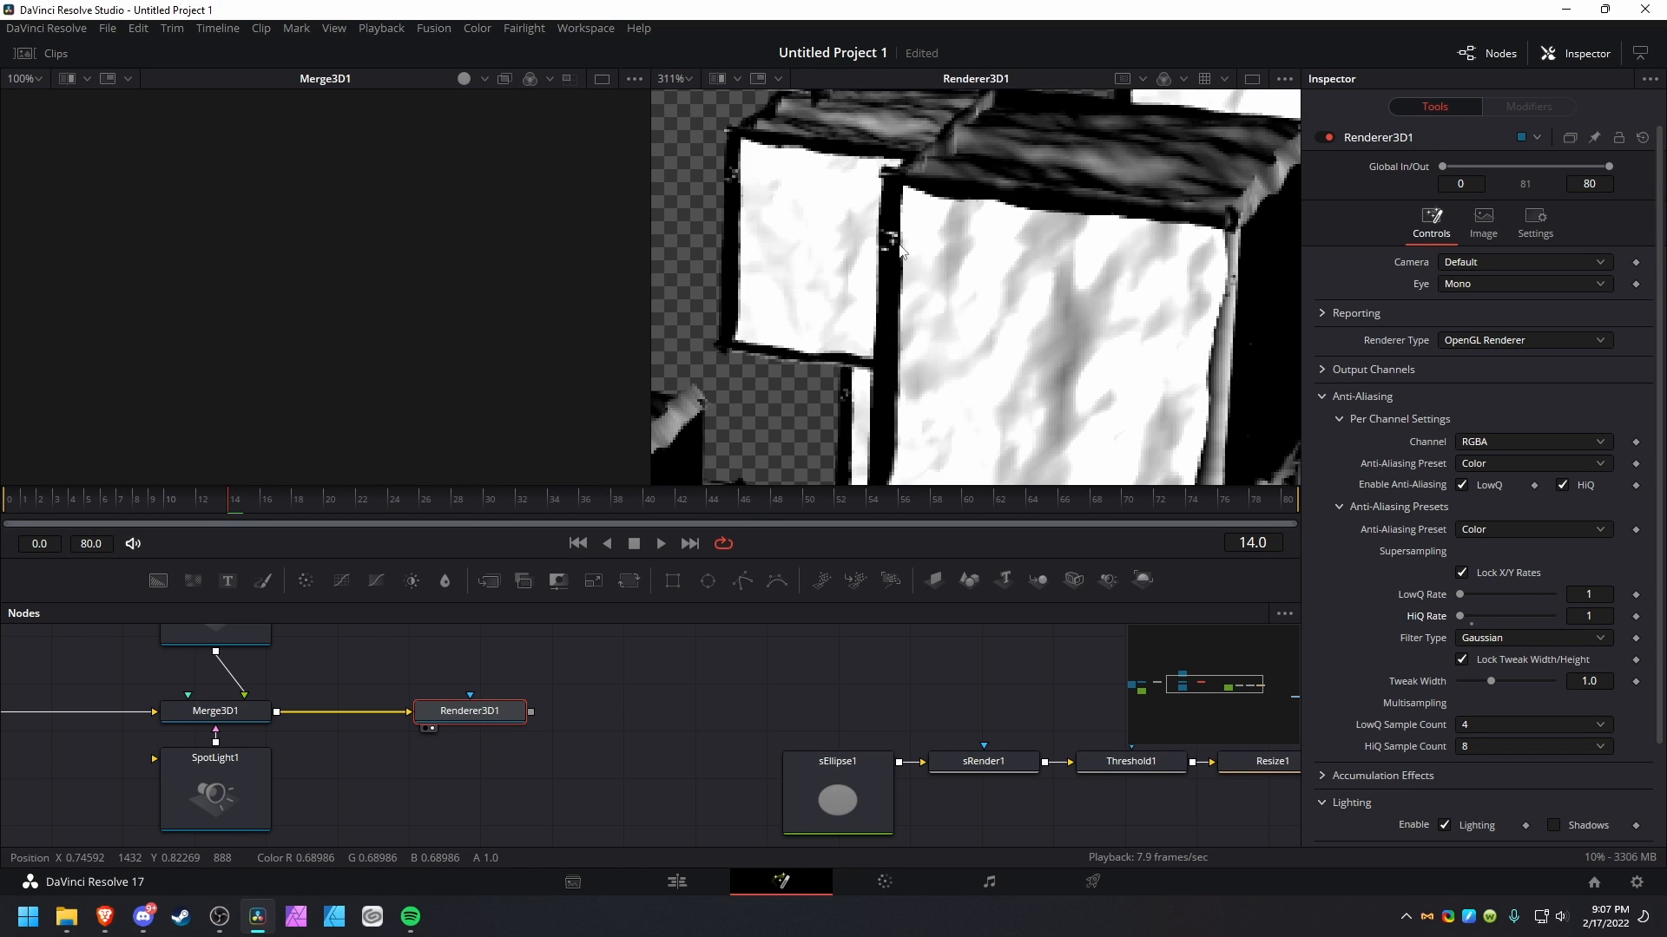
mouse_move(1192, 427)
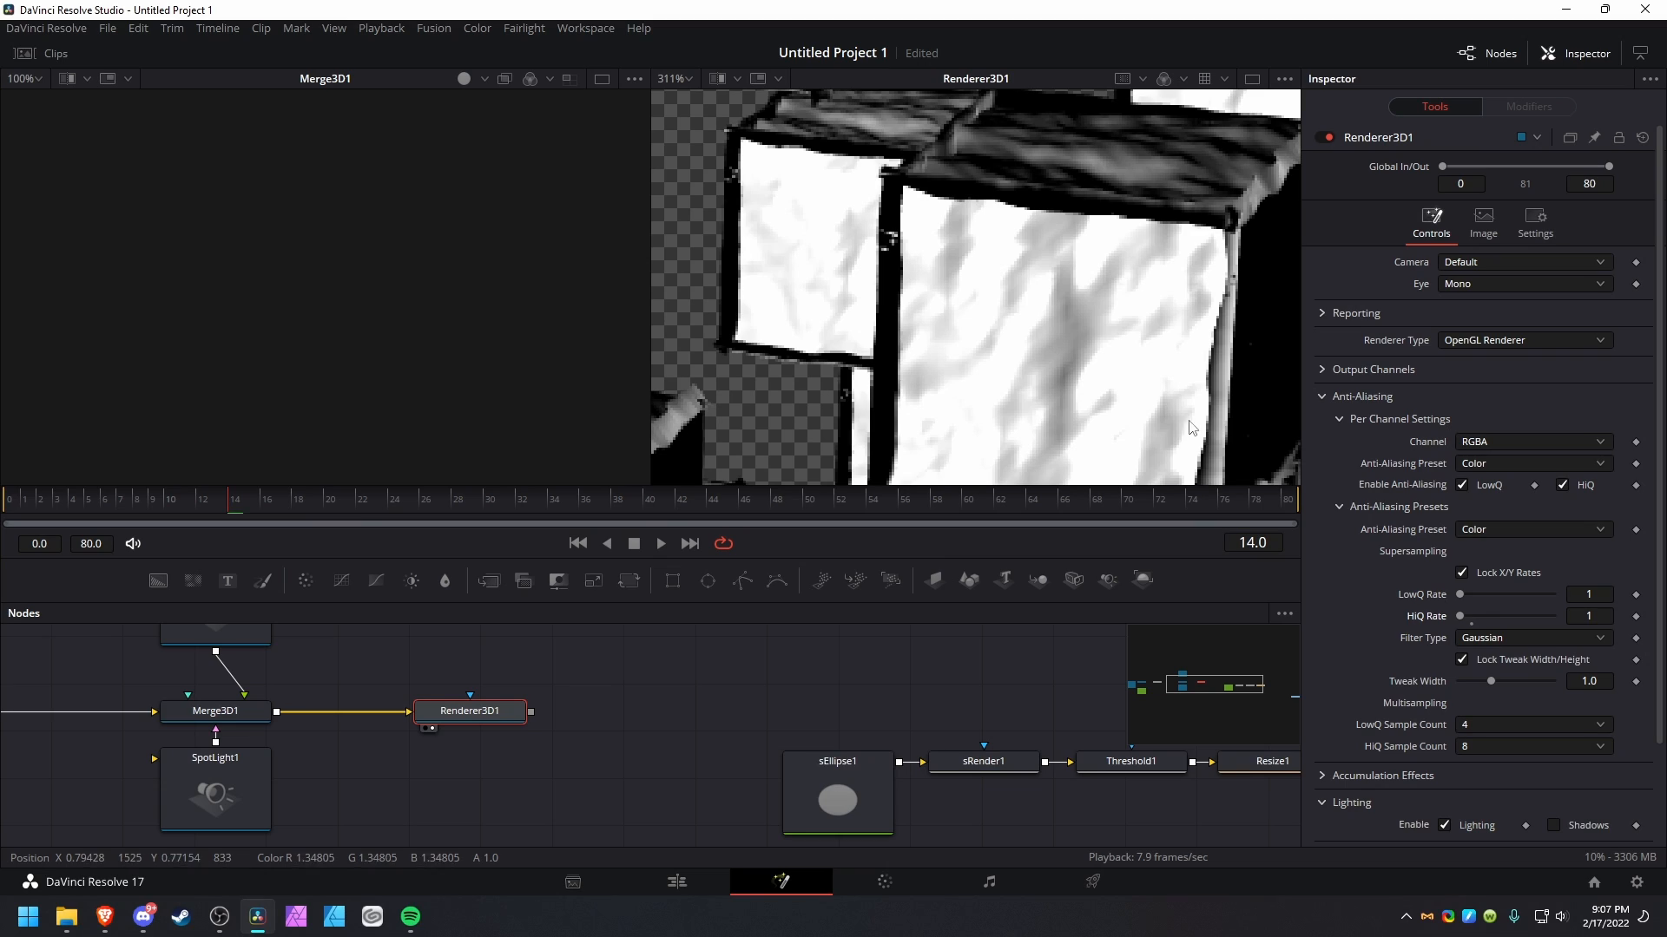
click(1533, 746)
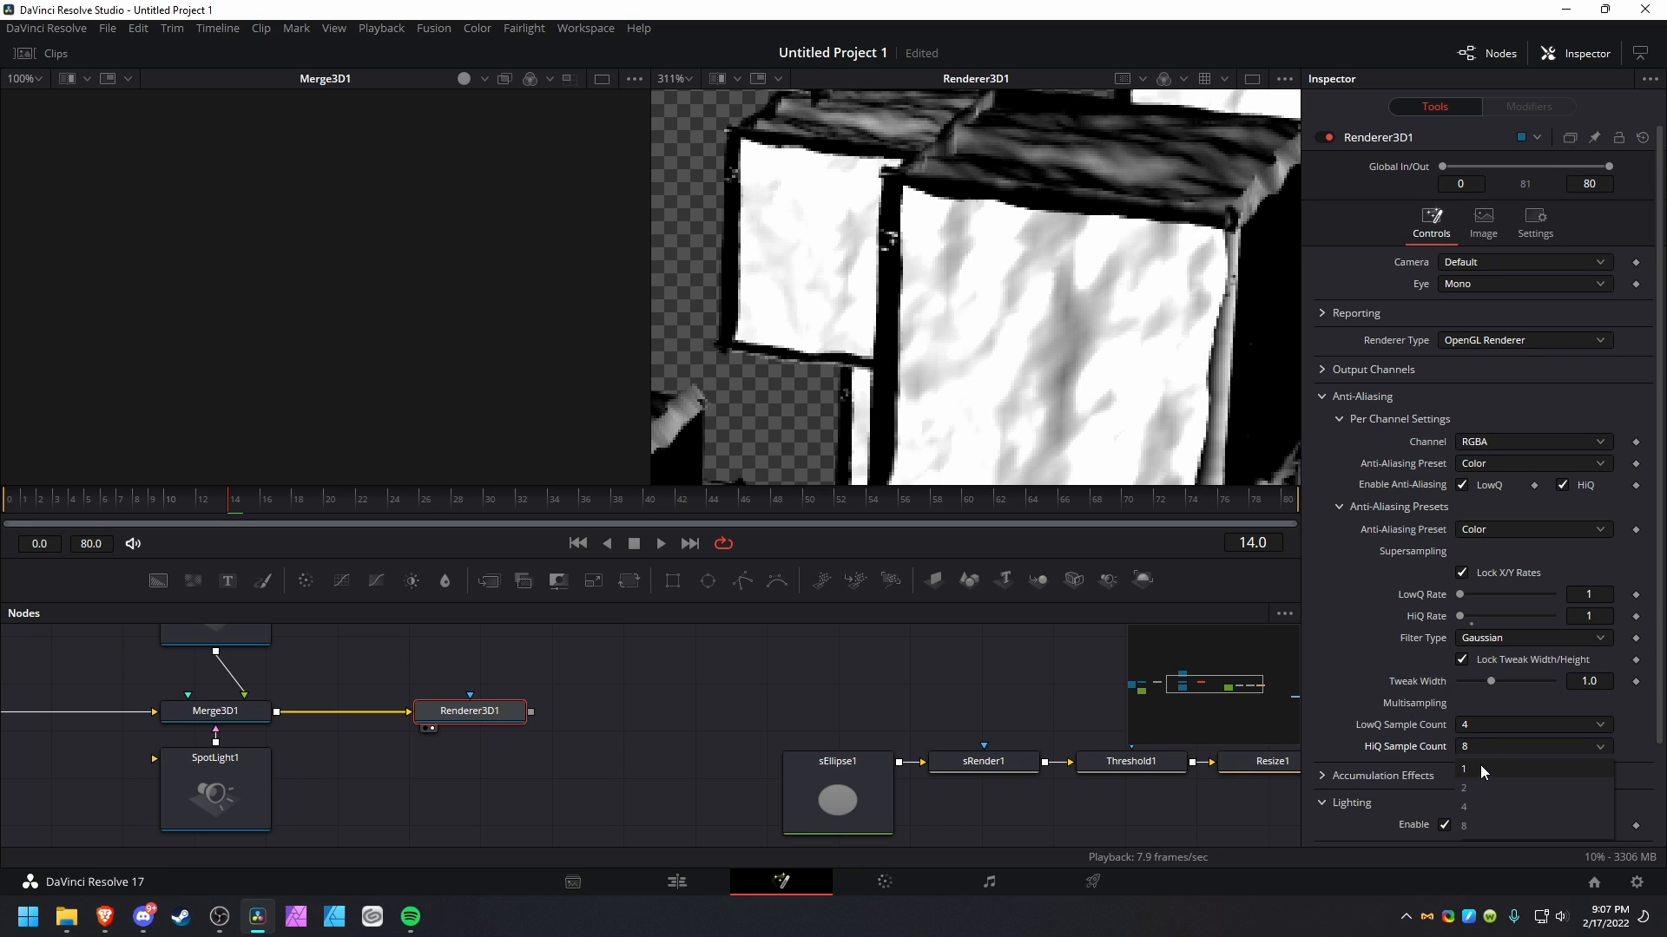
click(1463, 788)
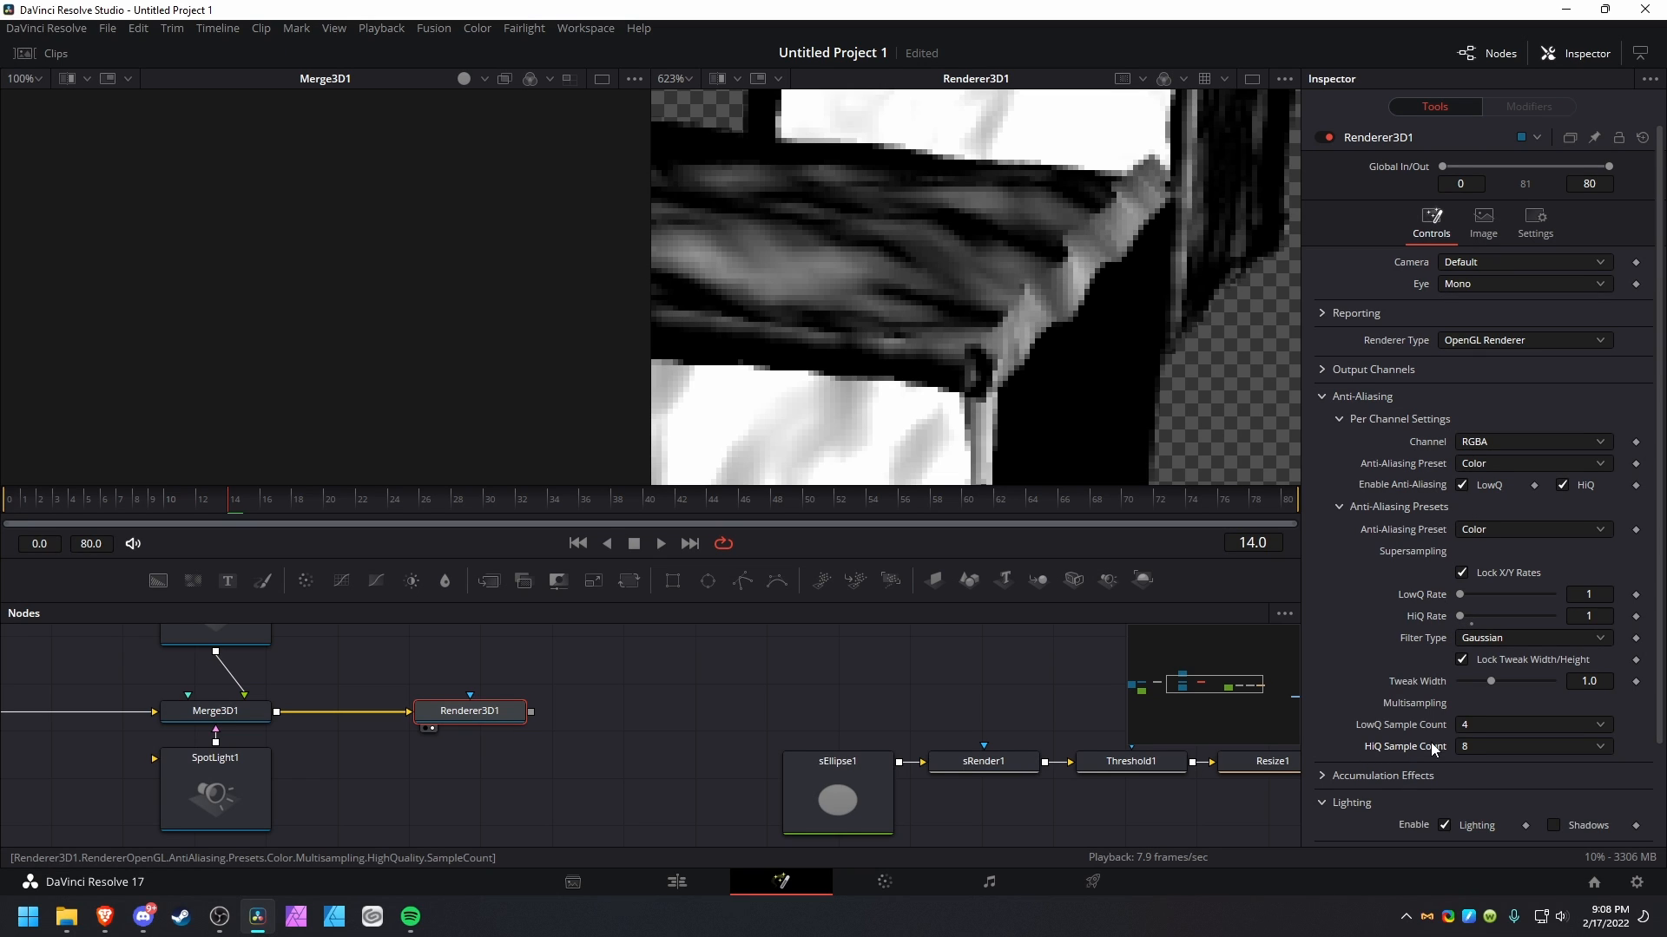
mouse_move(1402, 756)
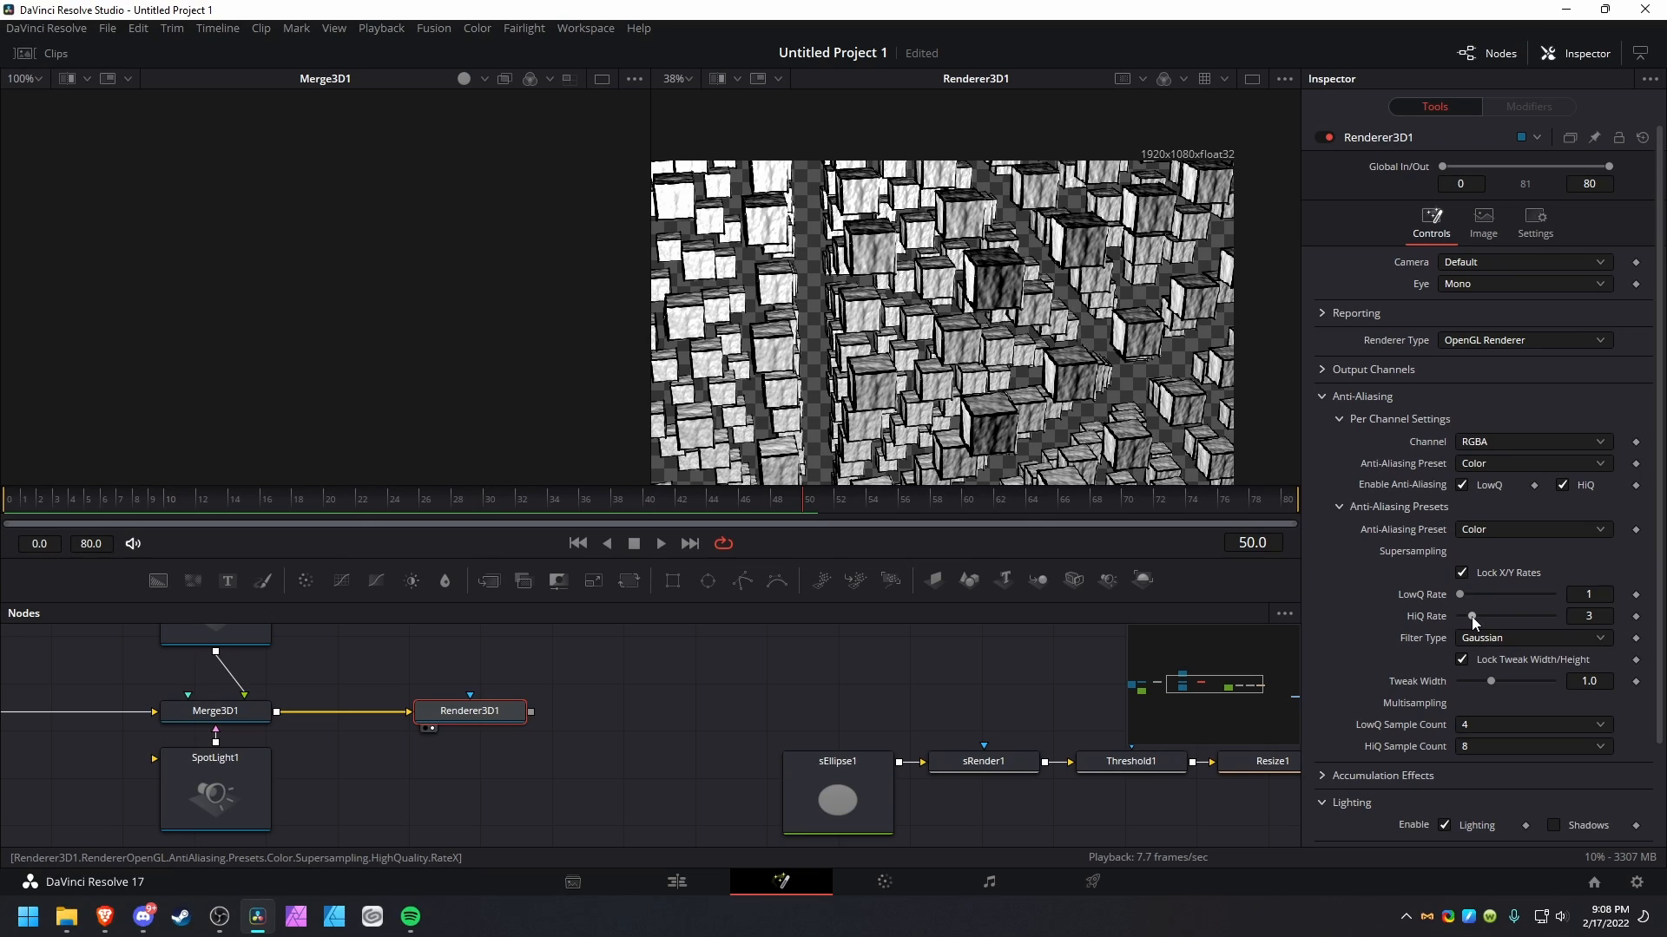
Raise the Renderer3D HiQ supersampling rate to 16, then lower it back to 1
drag(1473, 617, 1552, 617)
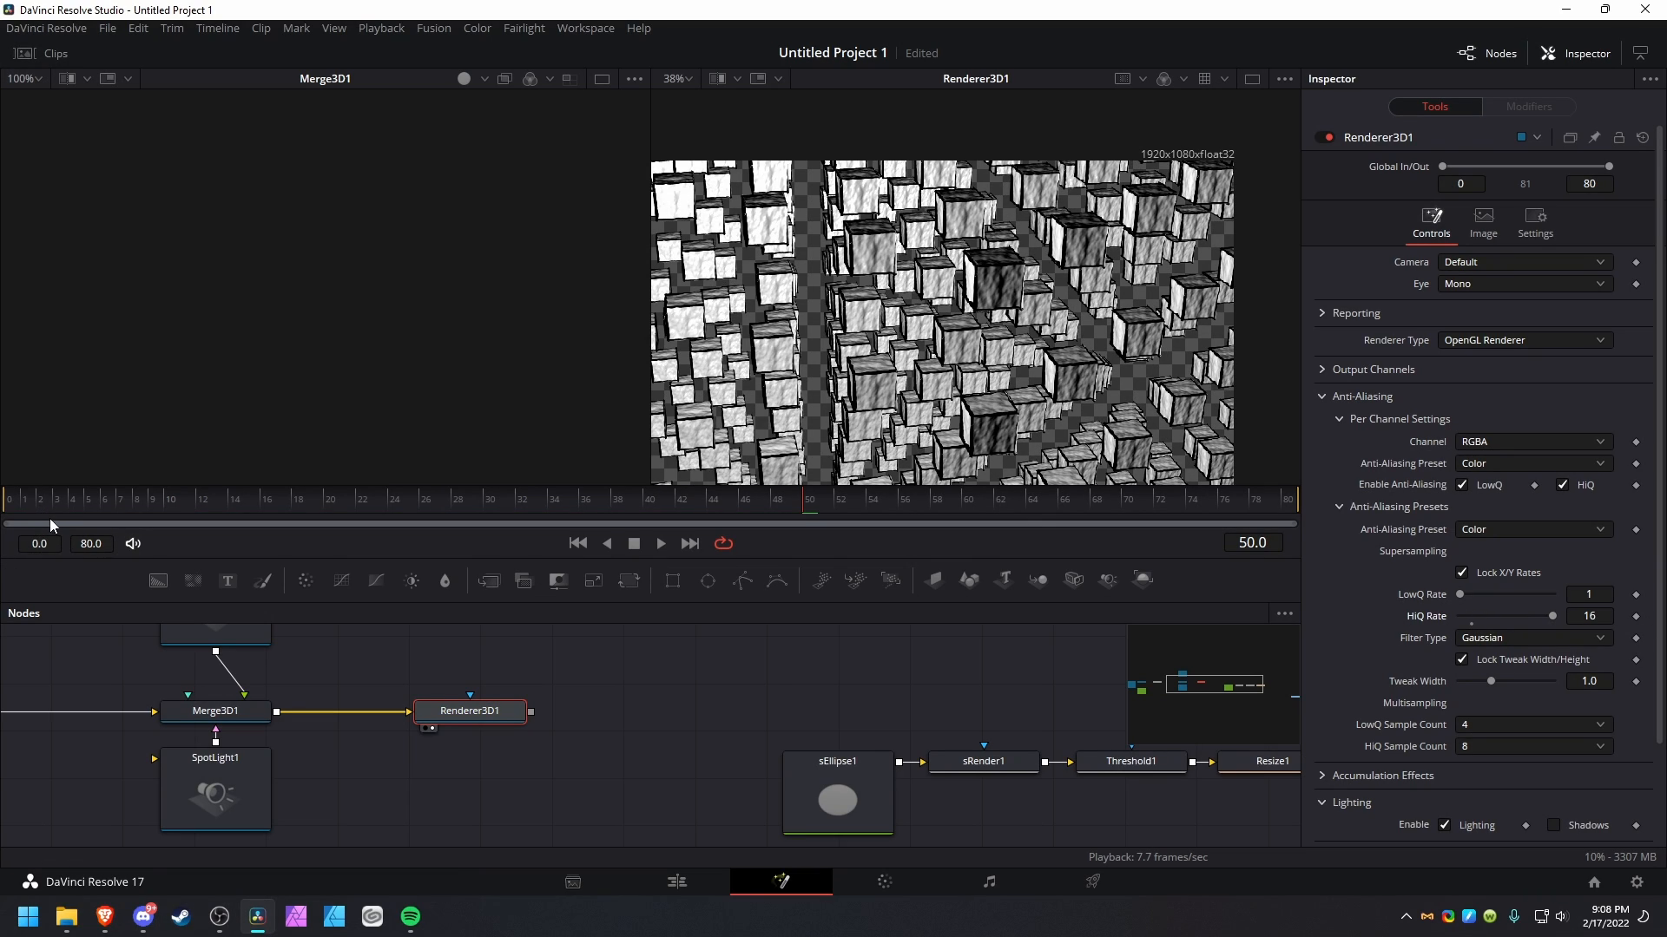
mouse_move(56, 522)
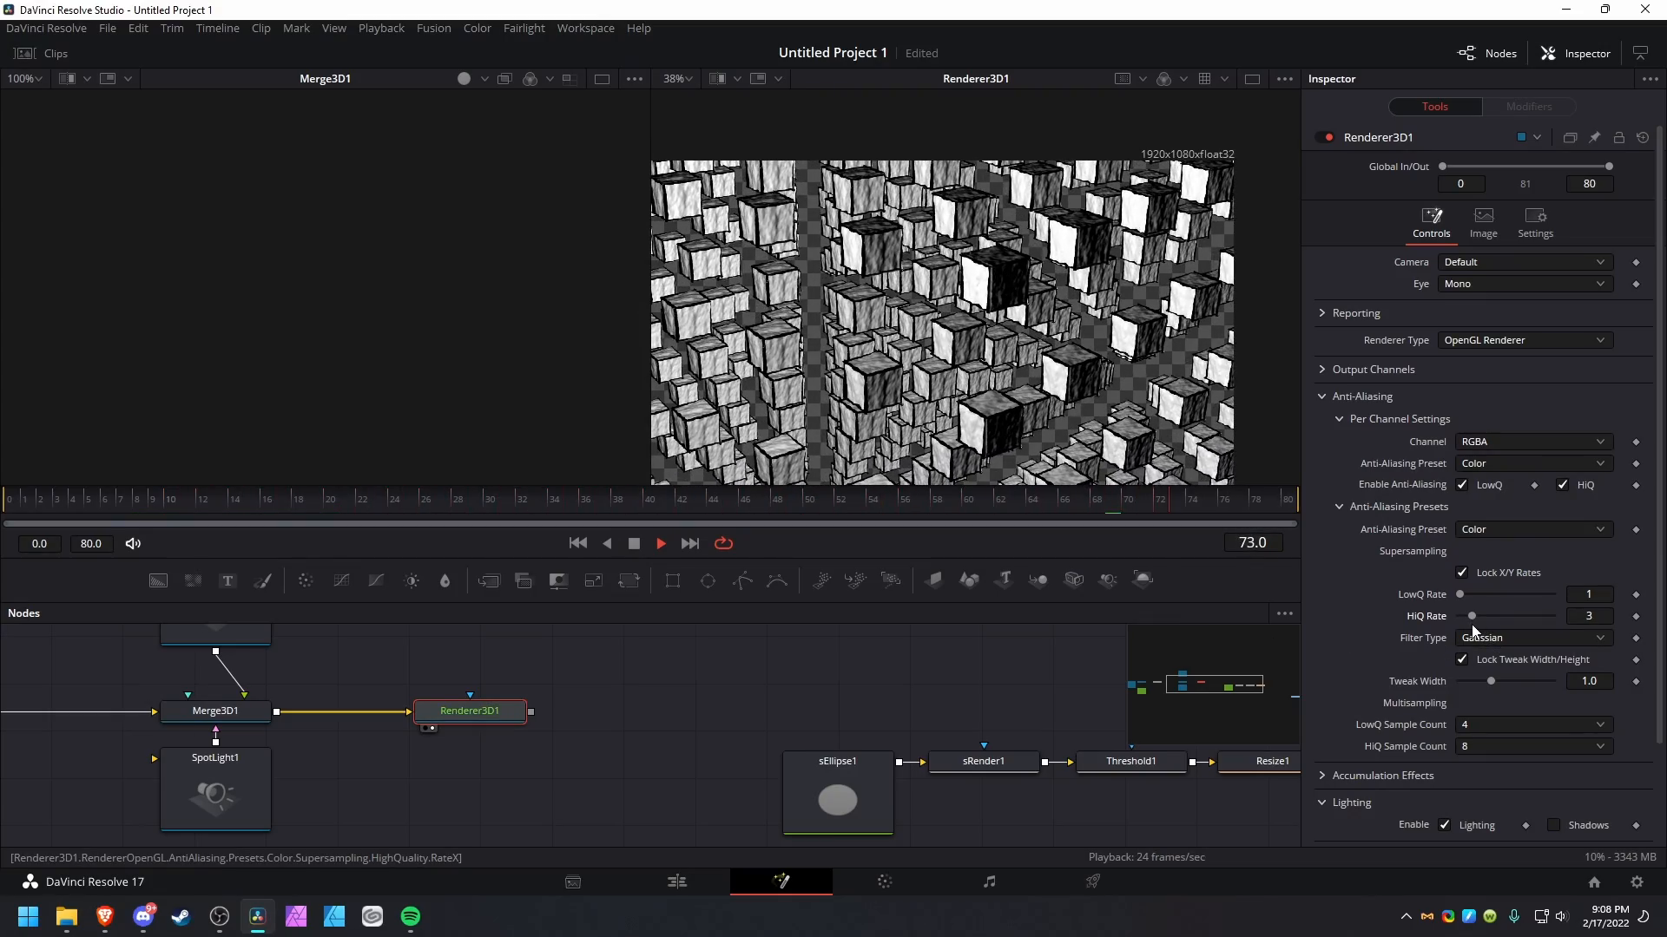
drag(1472, 617, 1462, 617)
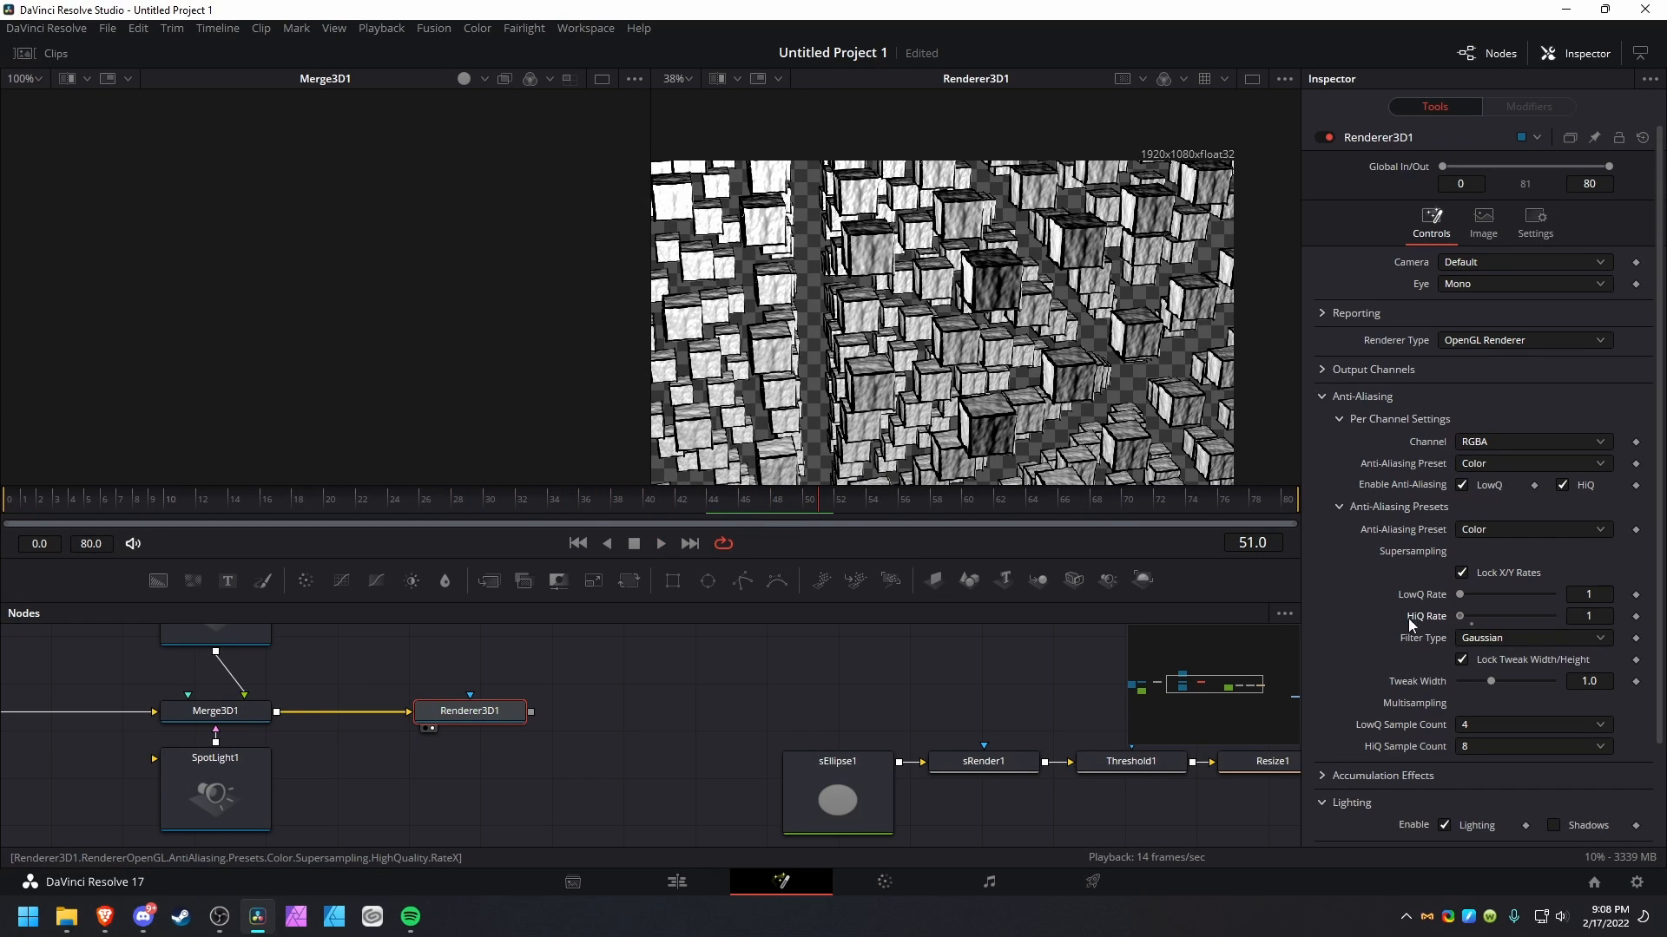
Collapse and re-expand Anti-Aliasing, then play back the cube field at HiQ rate 1
click(1361, 396)
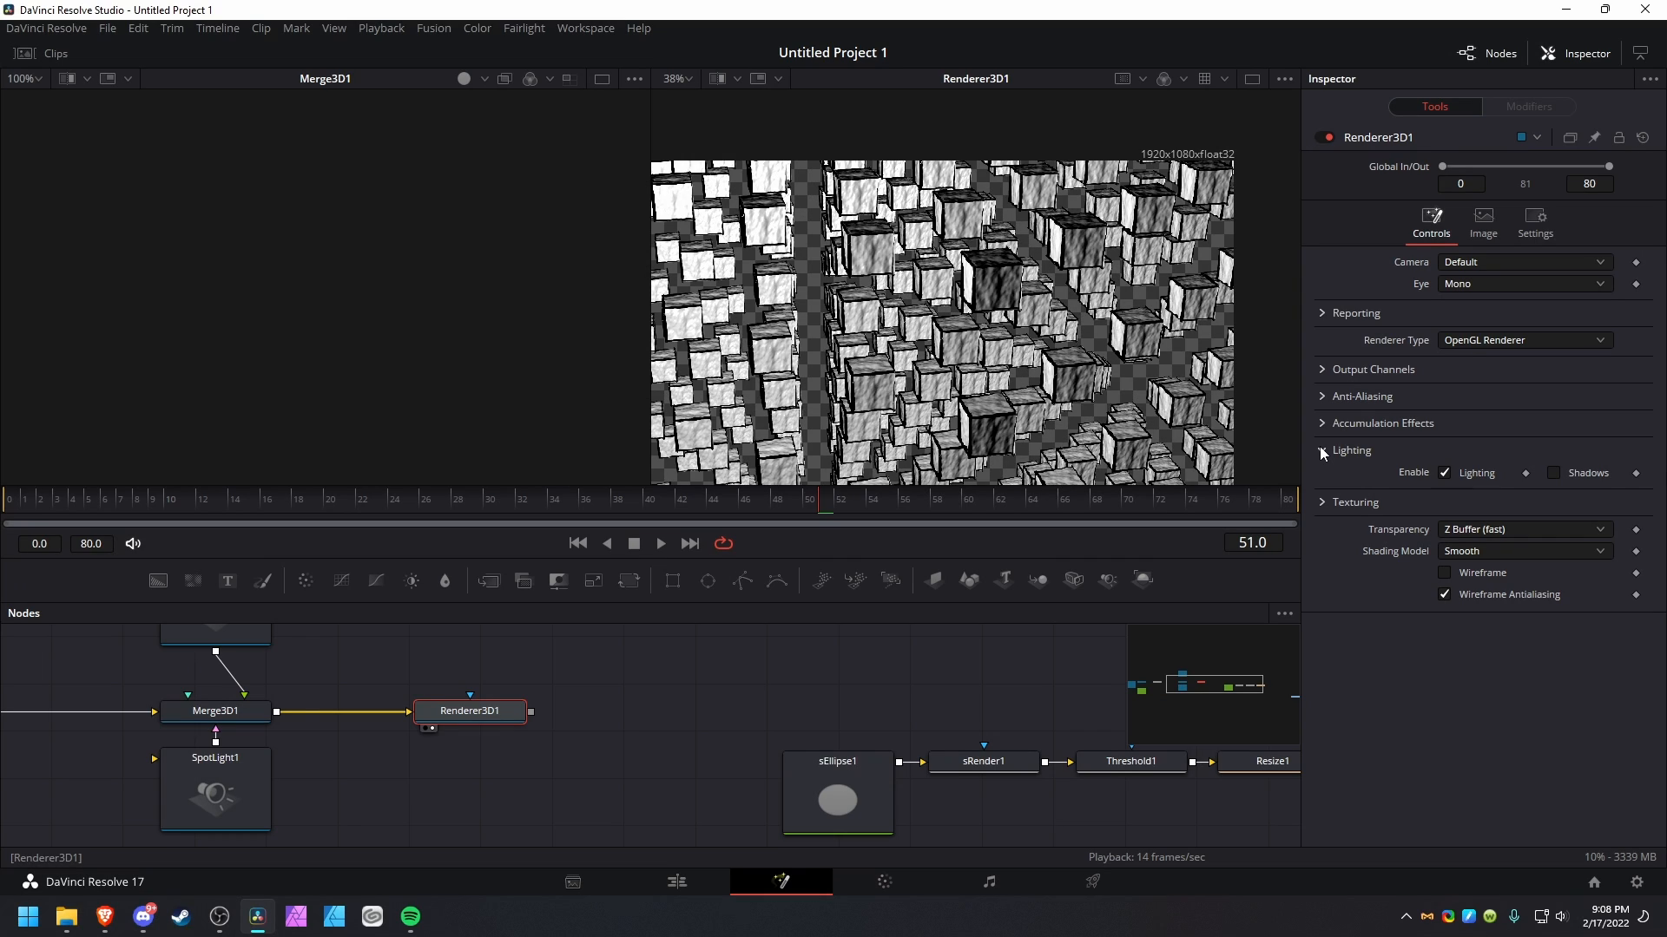
click(1321, 396)
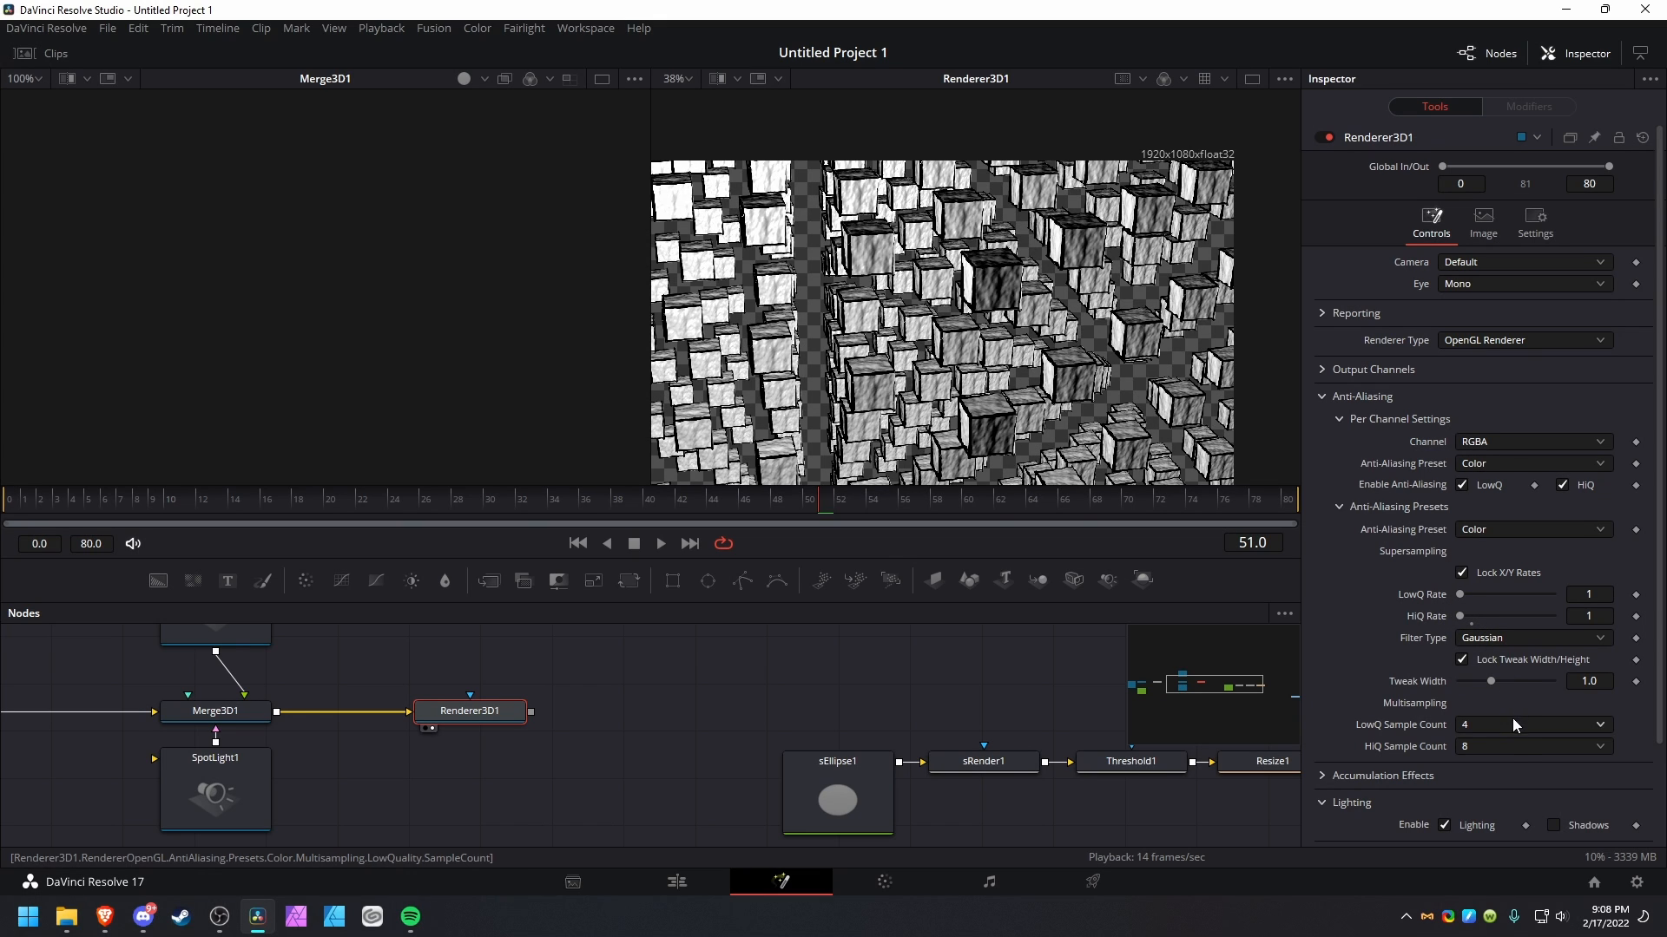
mouse_move(1242, 570)
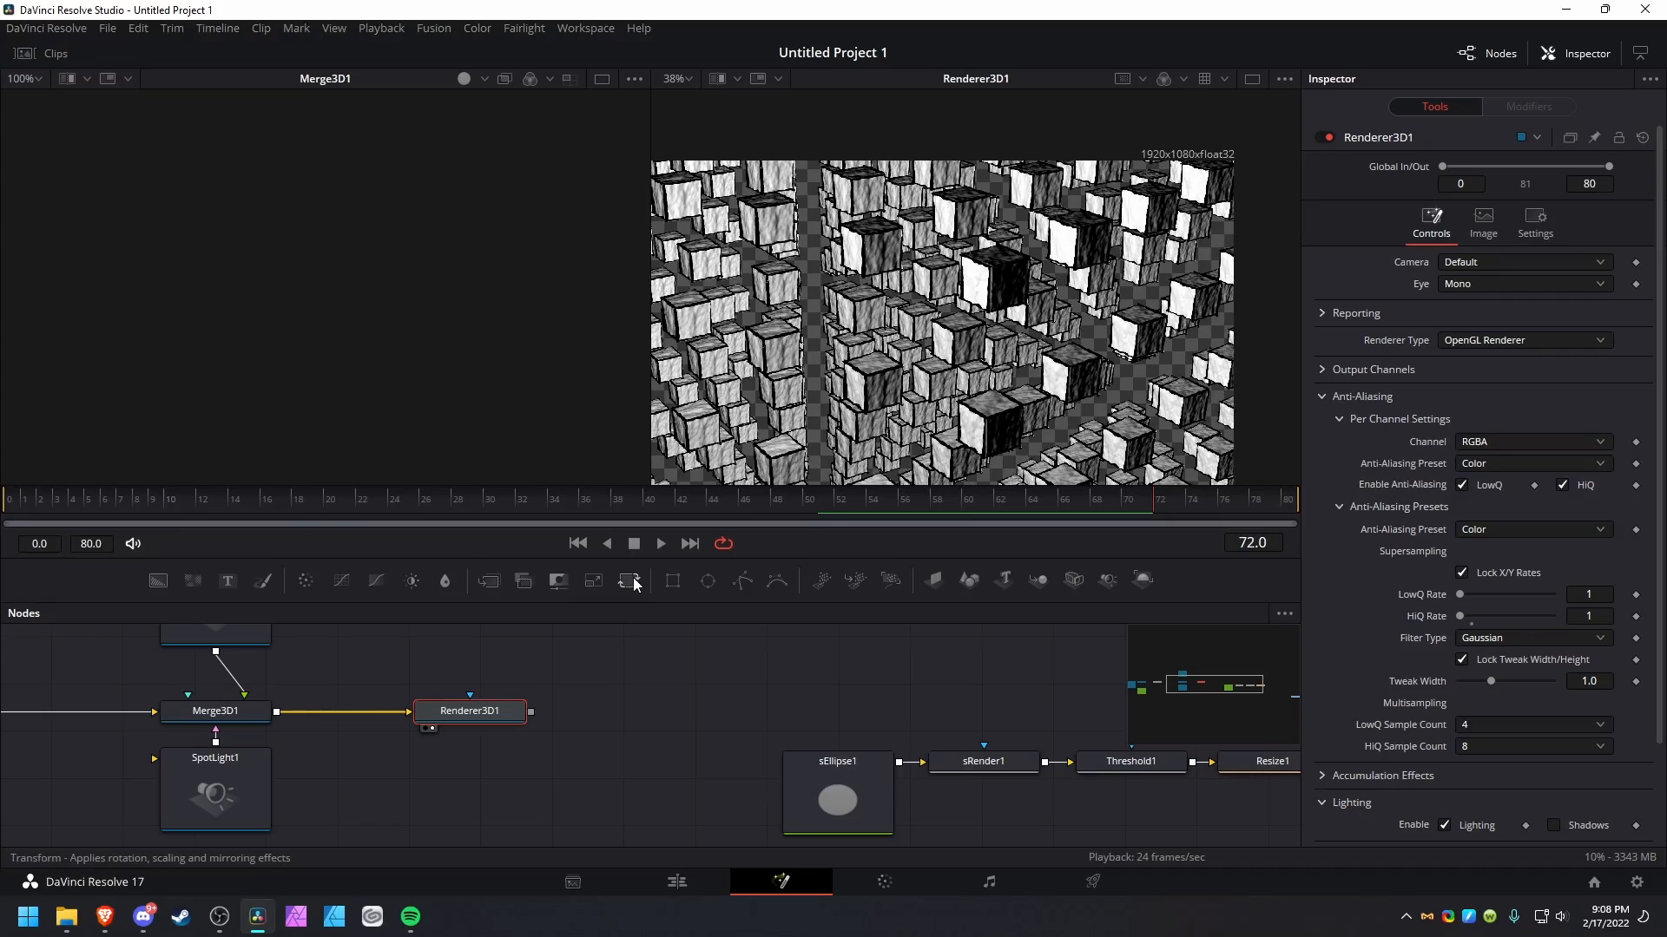
click(660, 543)
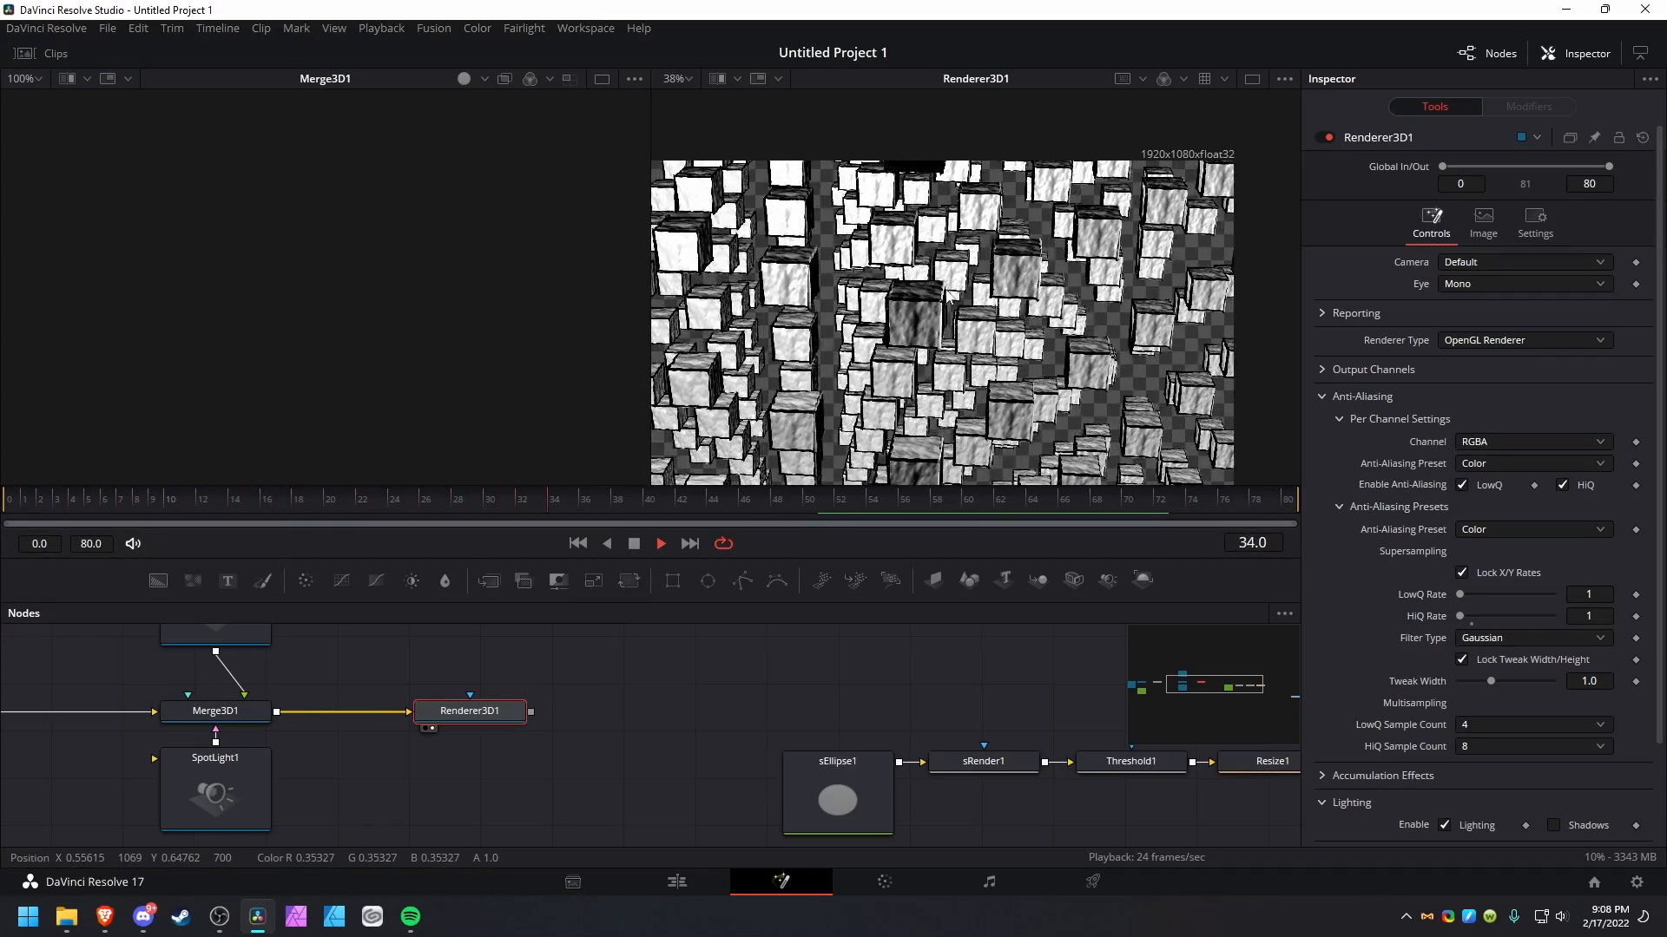